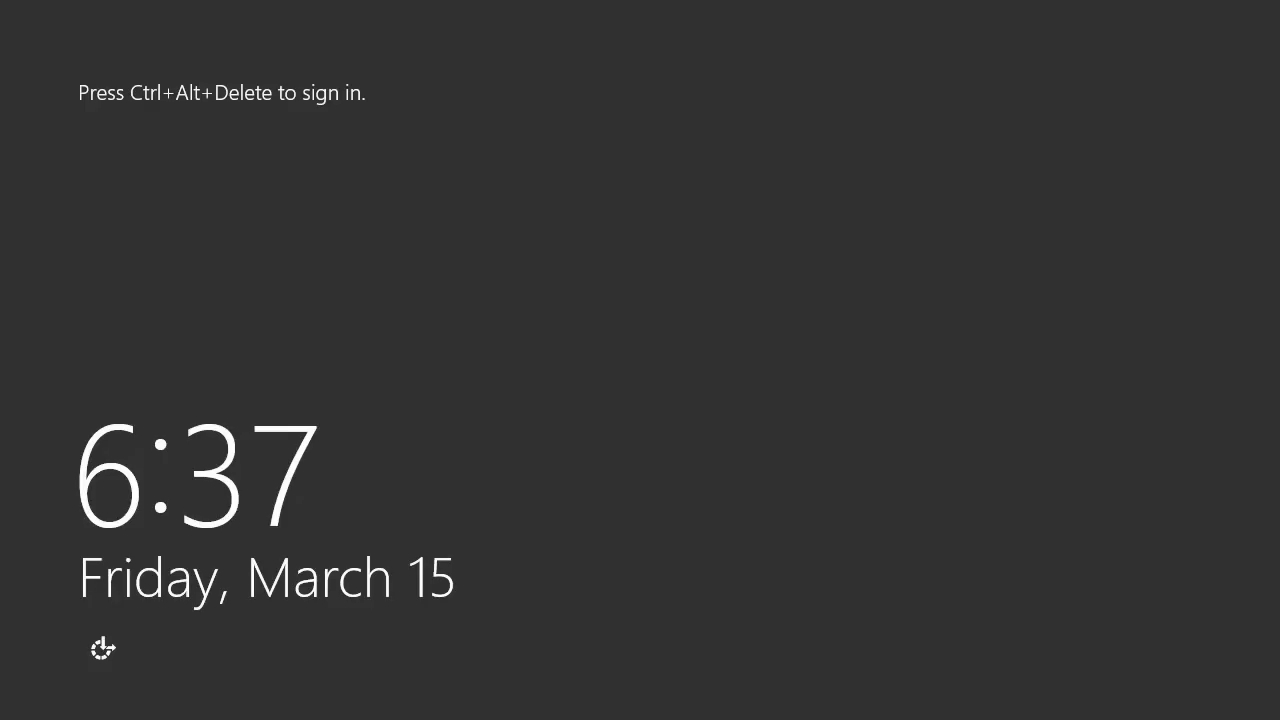
# Sign in as Administrator with the account password to reach the Server Manager dashboard
pyautogui.press('ctrl+alt+delete')
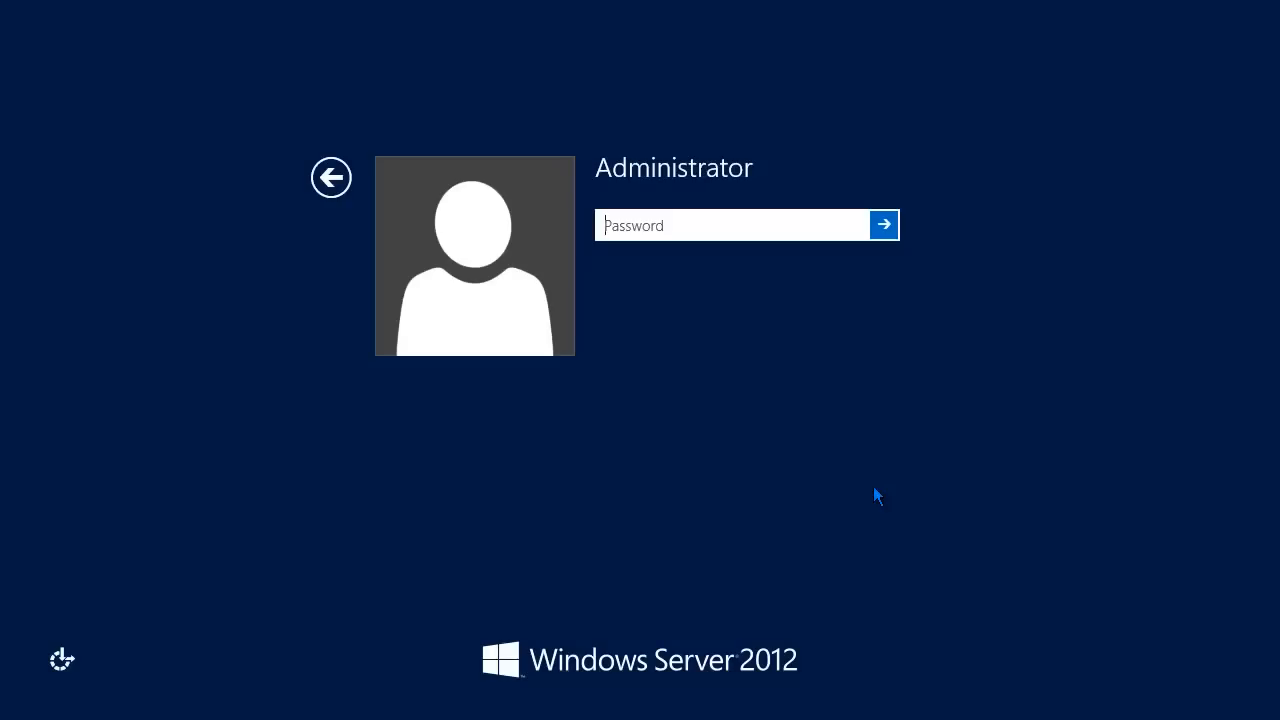
pyautogui.write('•')
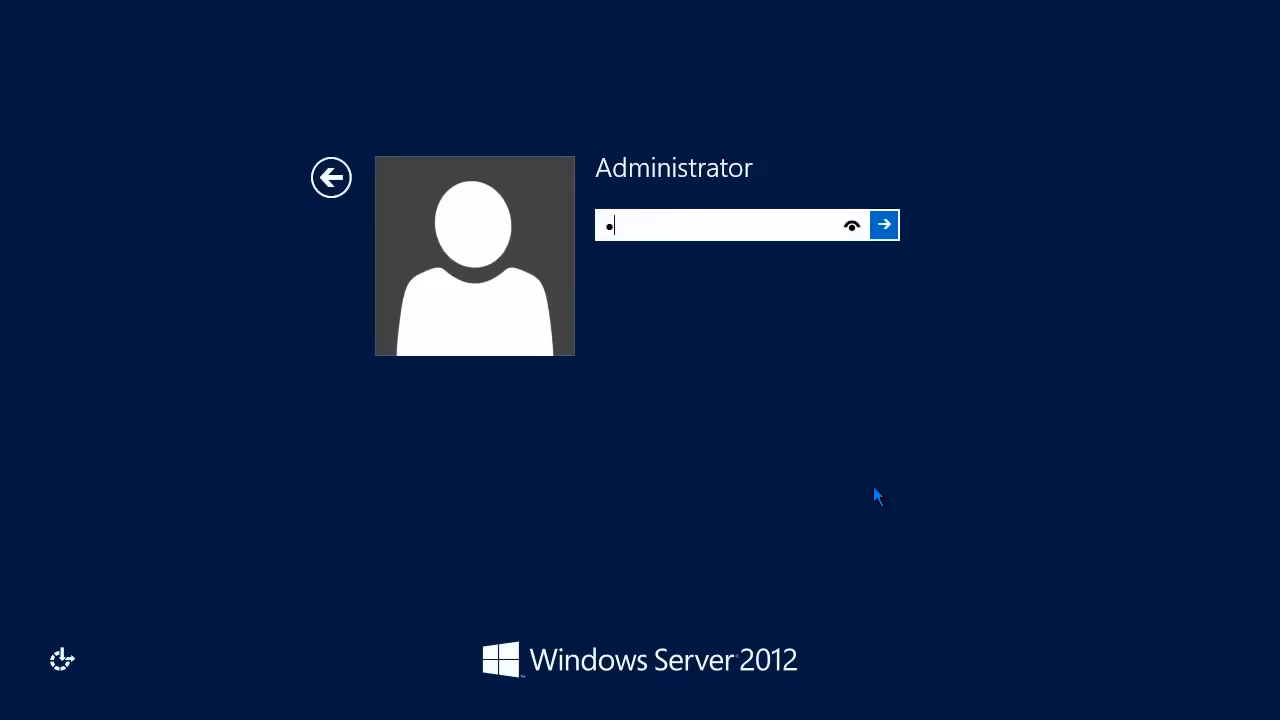
pyautogui.click(884, 224)
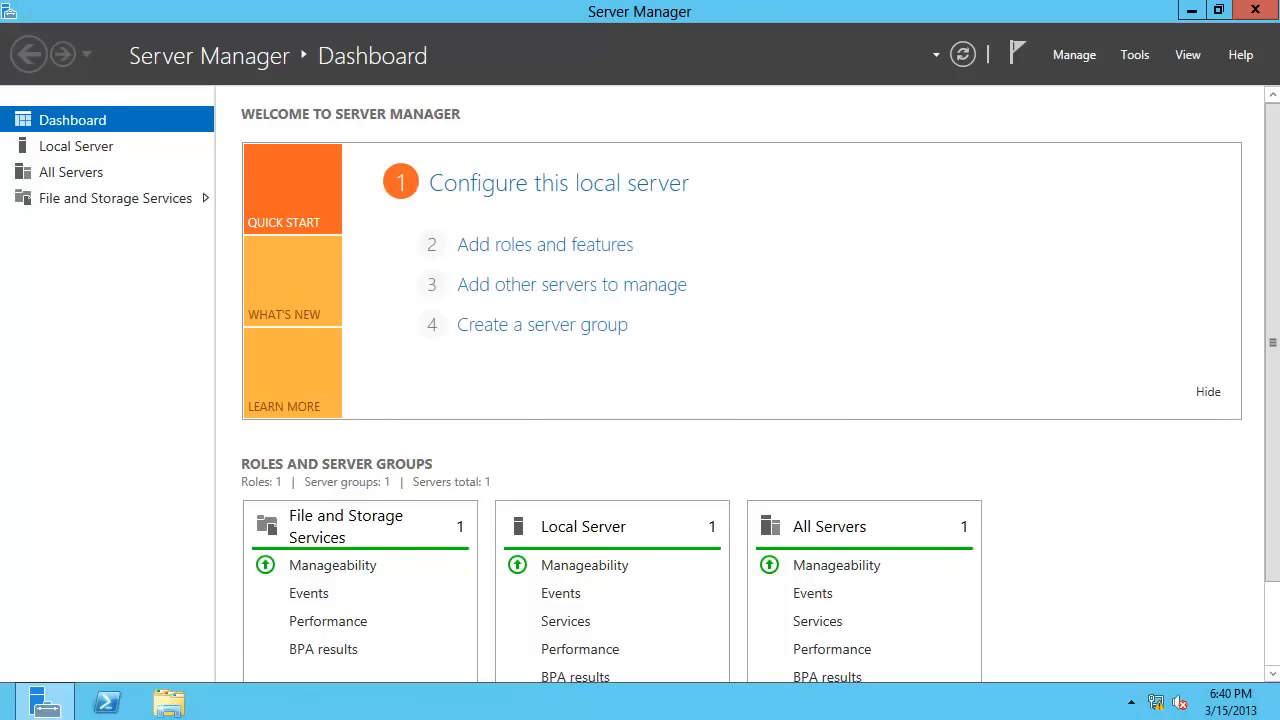
pyautogui.moveTo(614, 622)
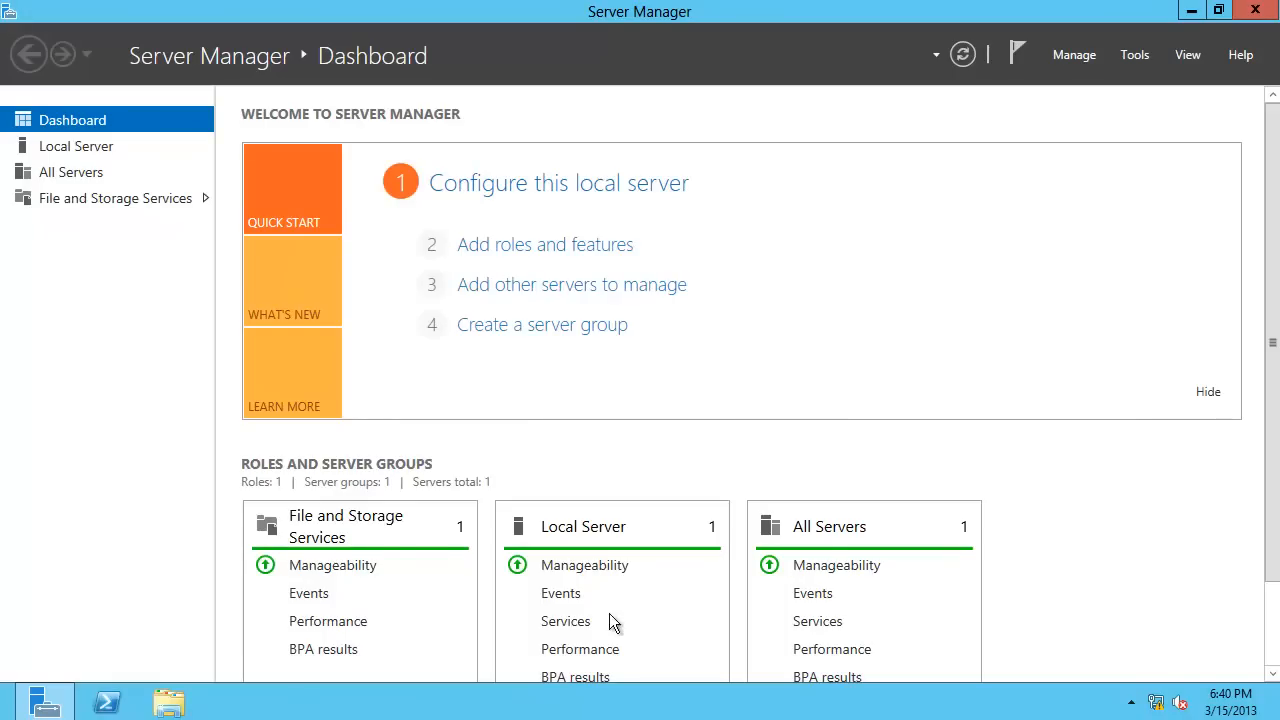
# Start the Add Roles and Features Wizard as a role-based installation on WIN-R0KCNSUTVQD
pyautogui.click(76, 146)
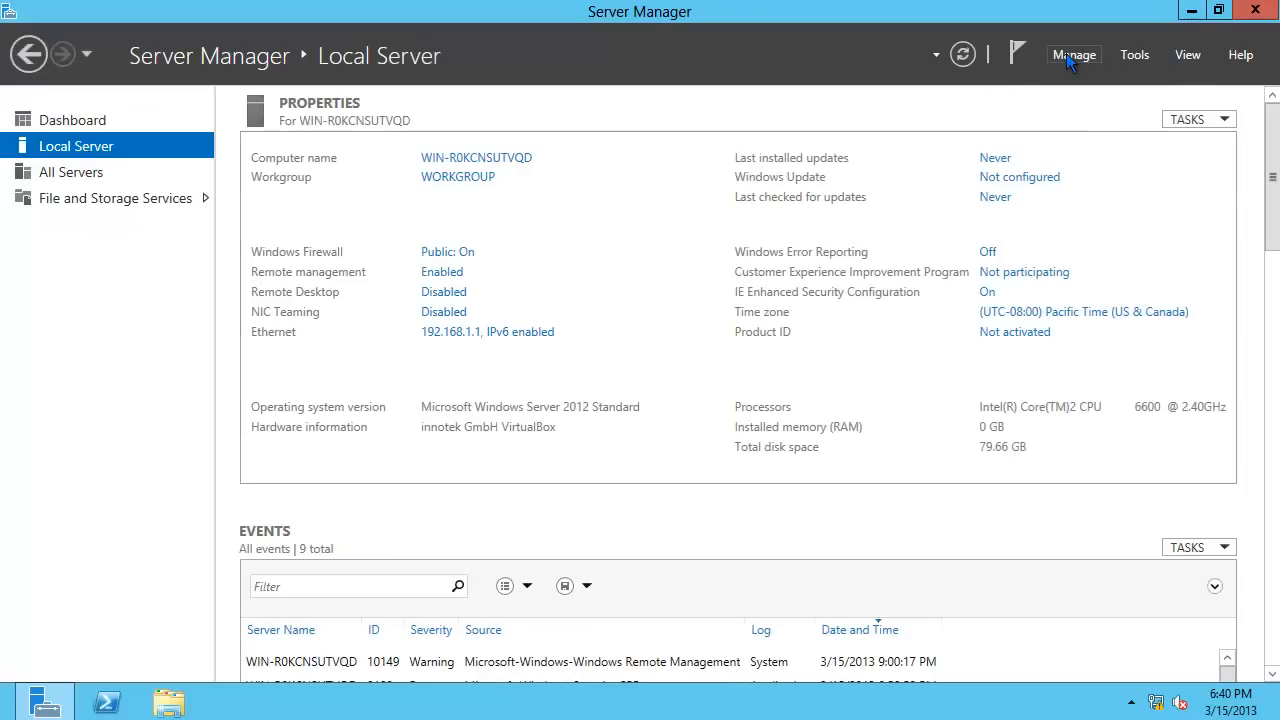
pyautogui.moveTo(1088, 82)
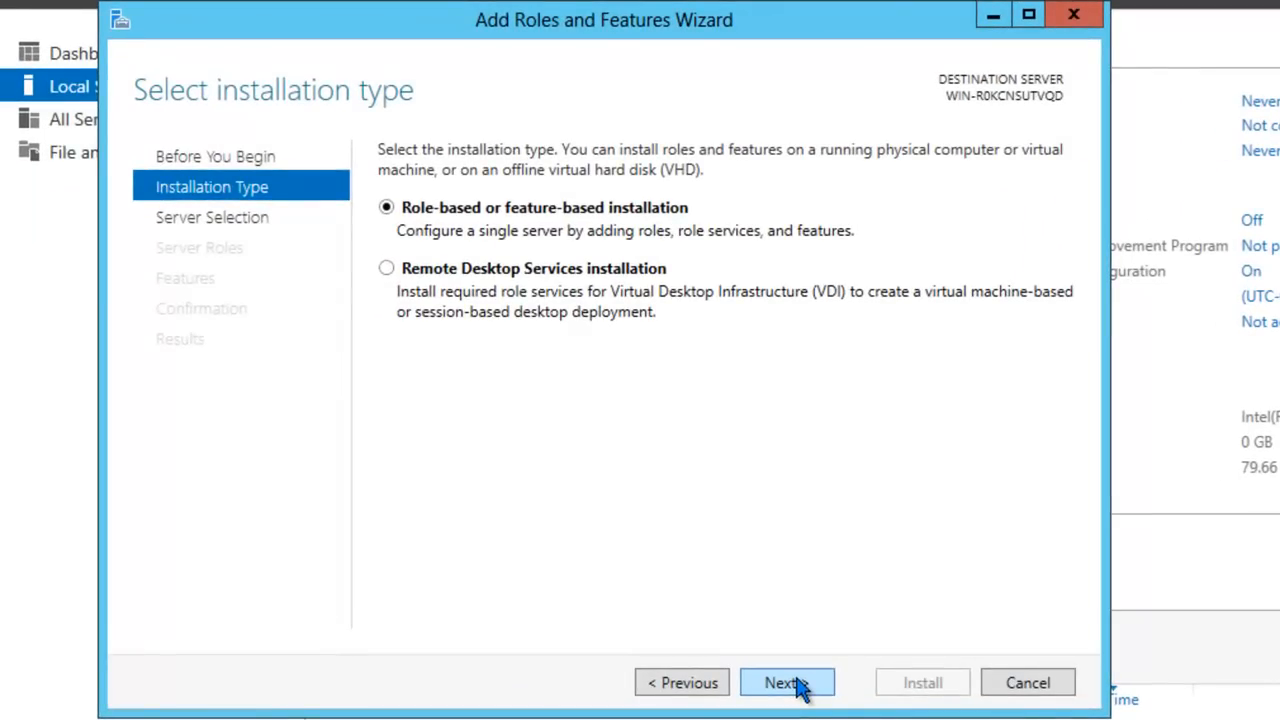
pyautogui.click(786, 682)
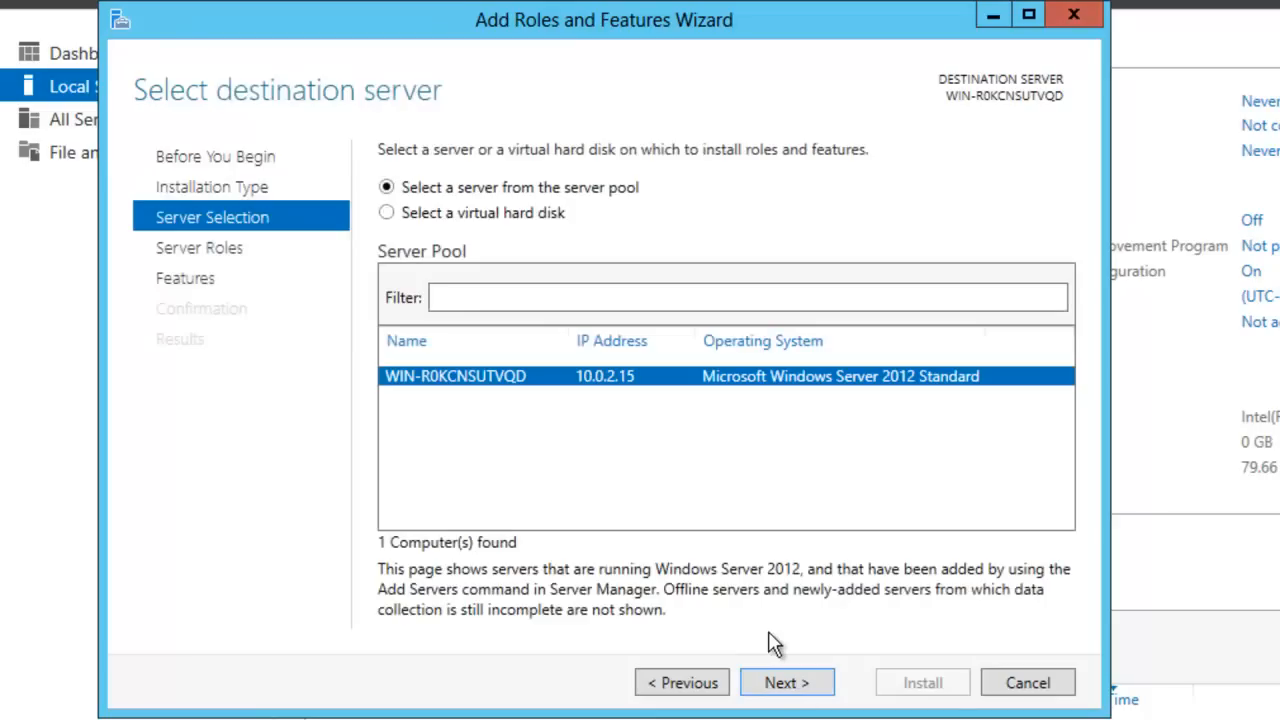
pyautogui.moveTo(446, 416)
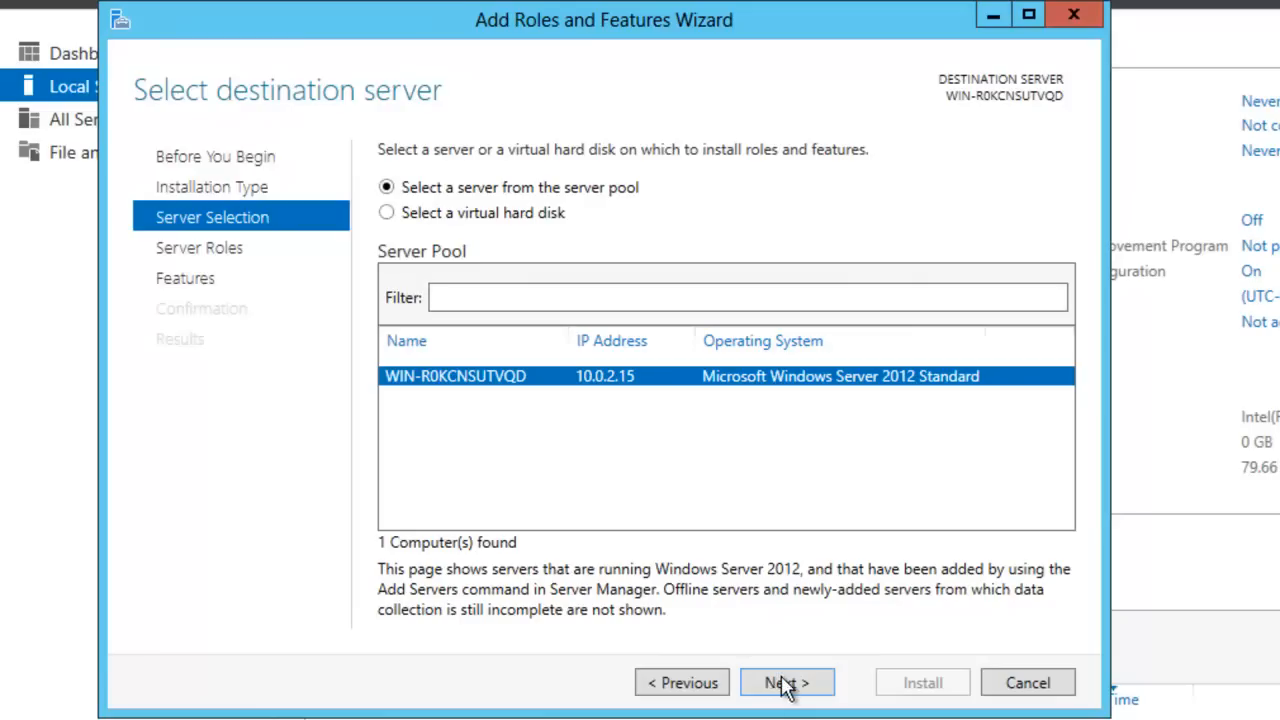
# Select Active Directory Domain Services with its required management tools and reach the AD DS overview
pyautogui.click(788, 682)
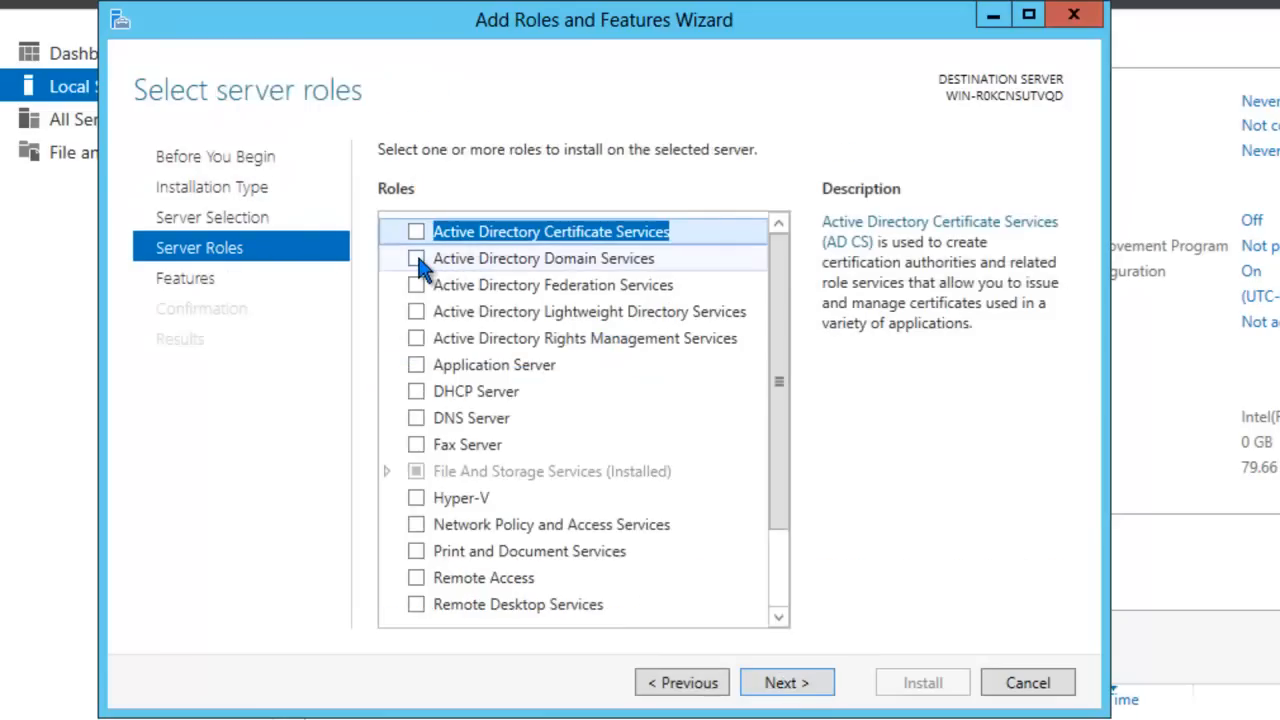
pyautogui.click(416, 258)
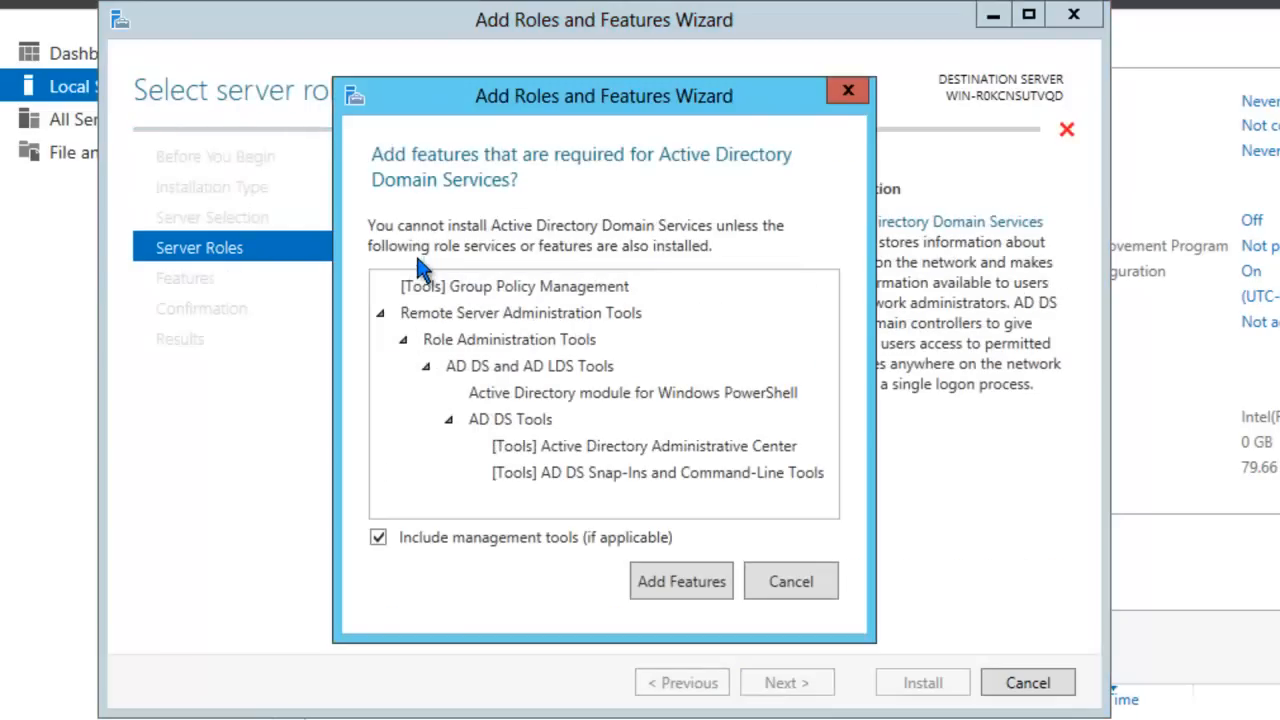
pyautogui.moveTo(540, 468)
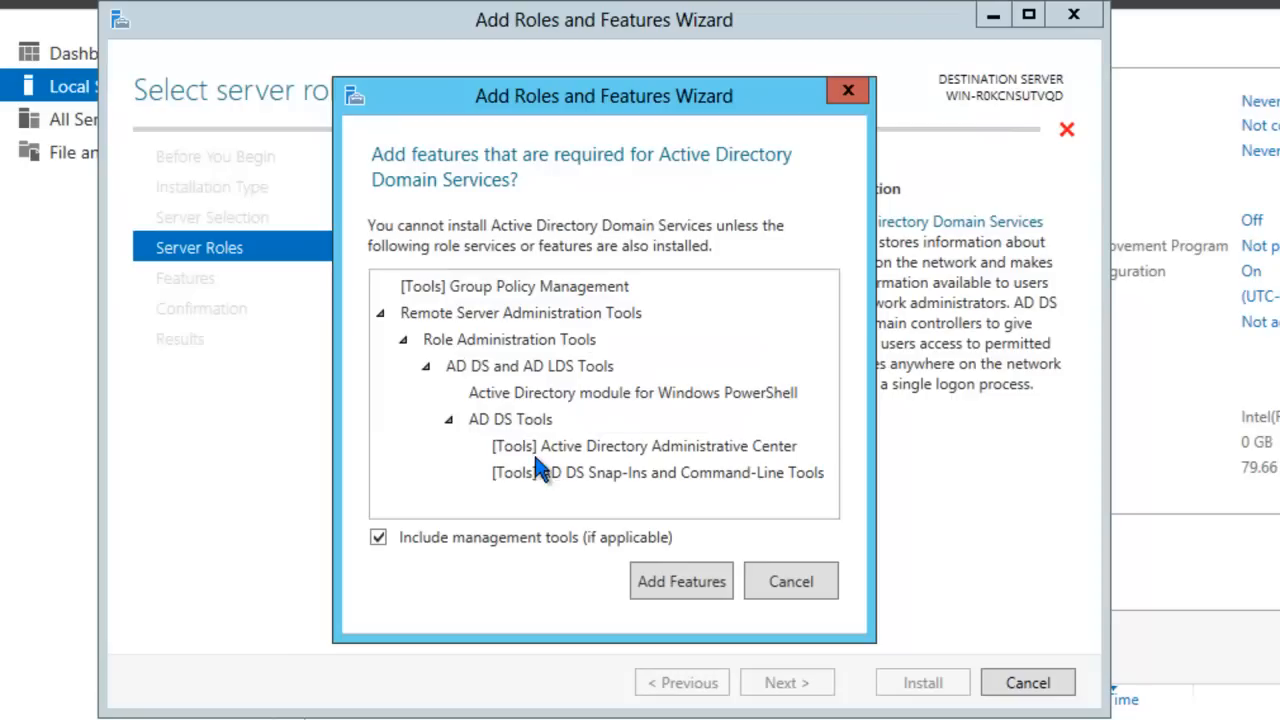
pyautogui.moveTo(700, 610)
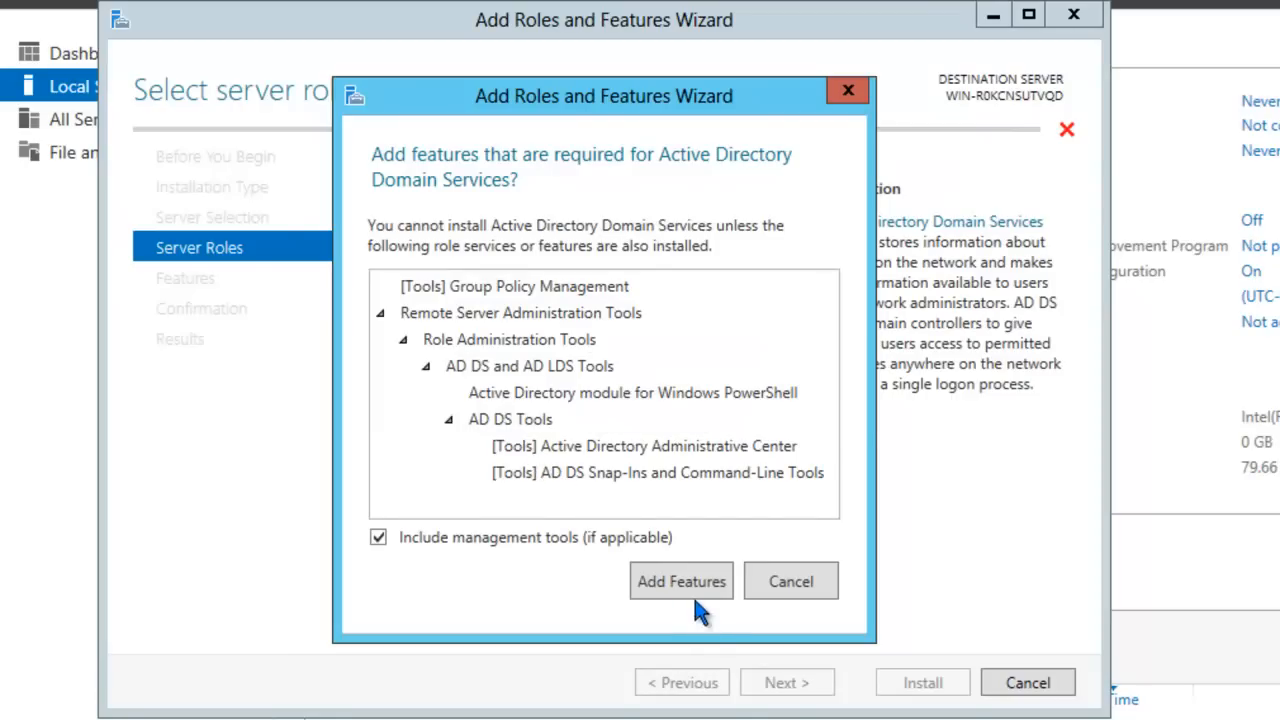
pyautogui.click(680, 580)
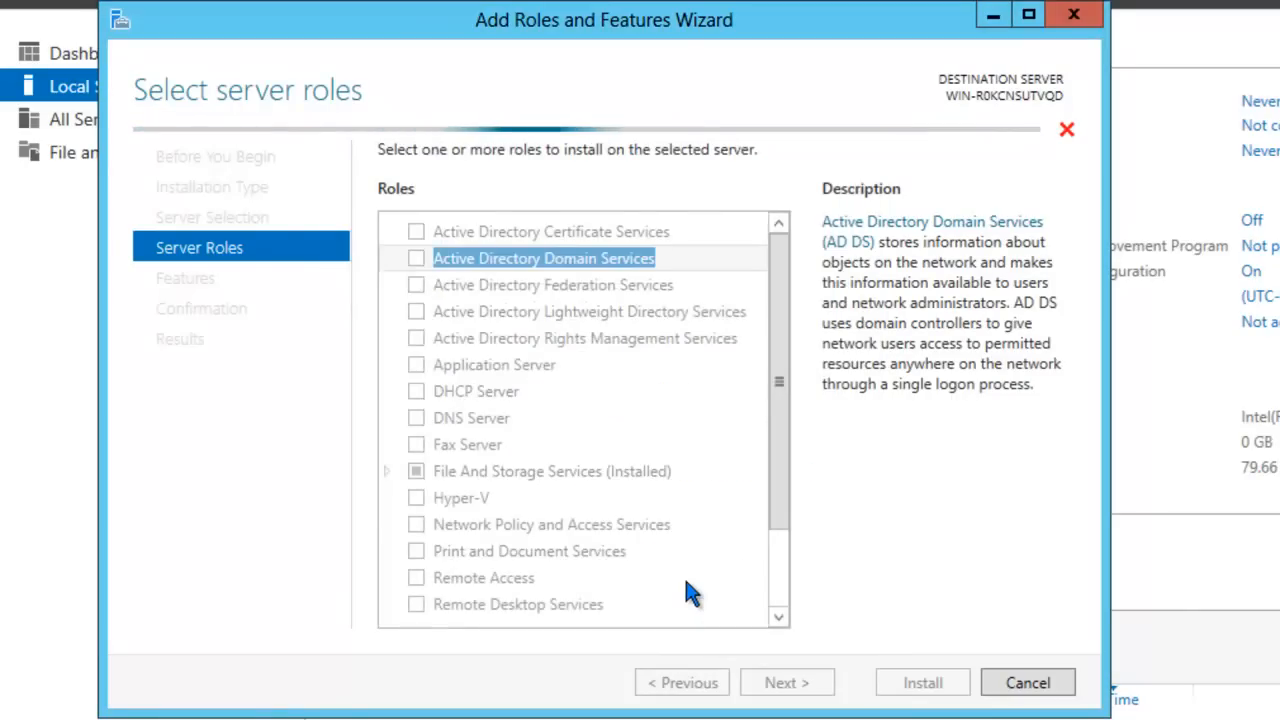
pyautogui.click(416, 258)
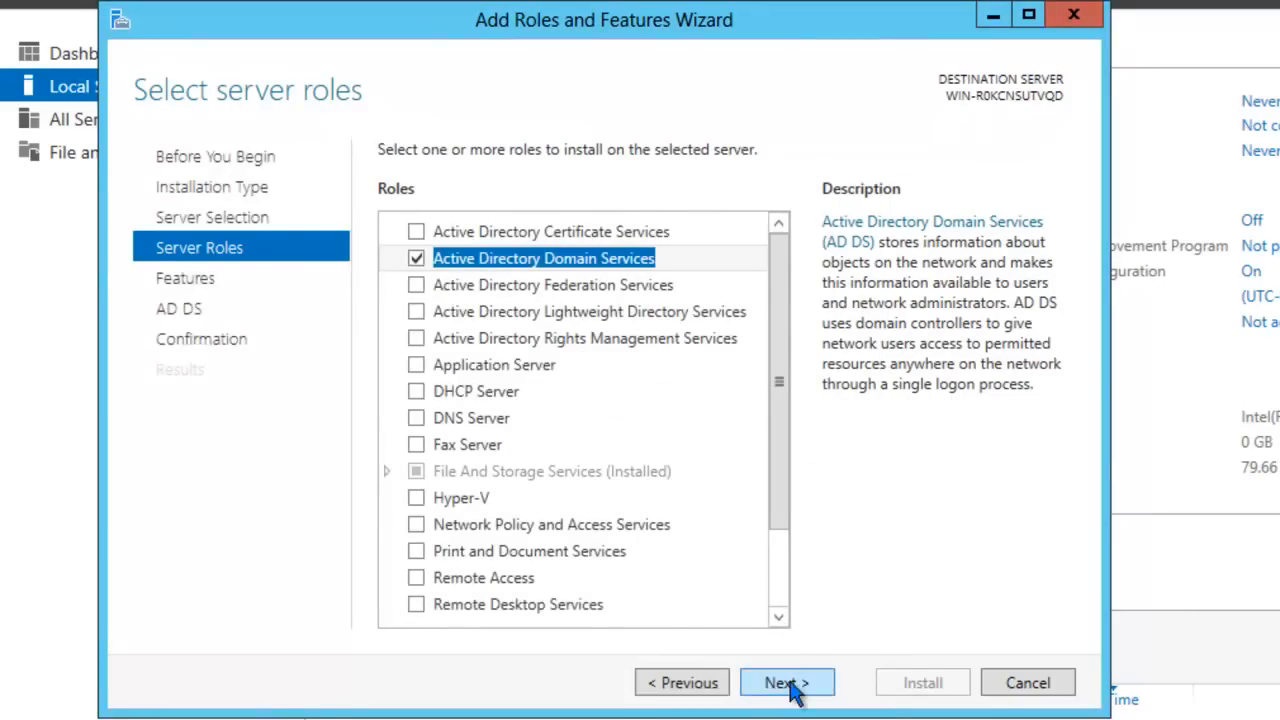
pyautogui.click(786, 682)
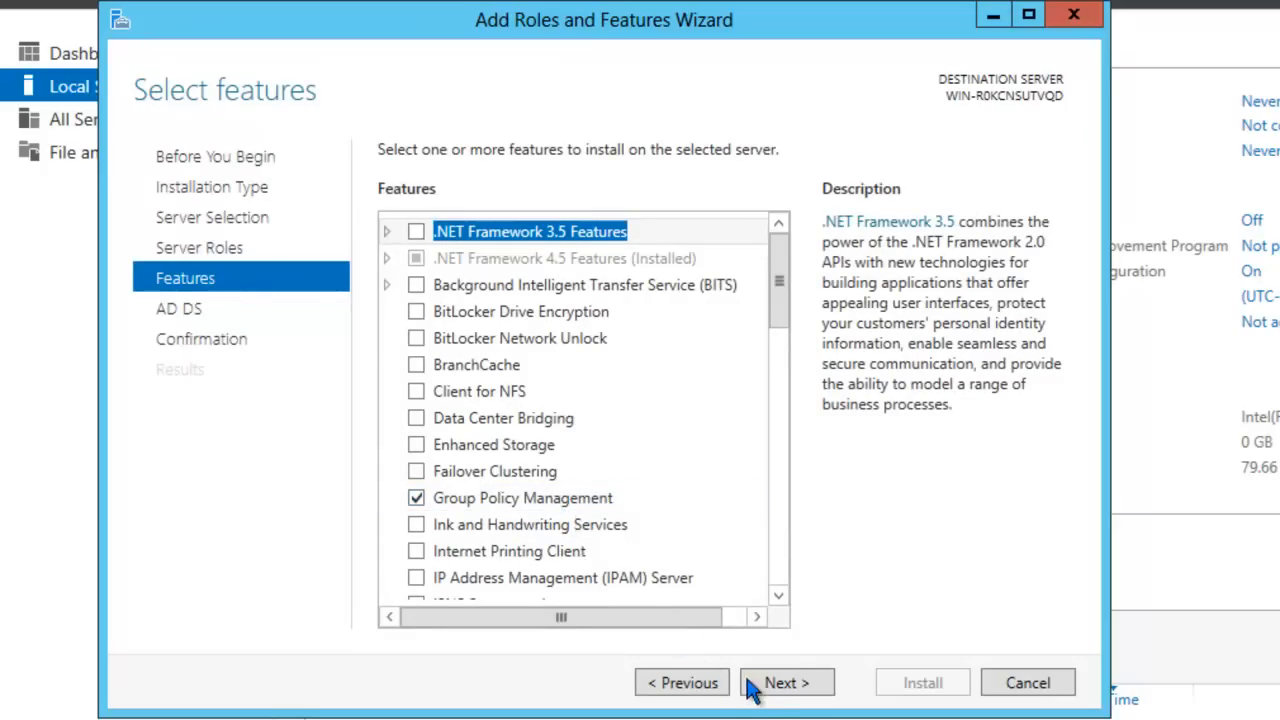
pyautogui.click(786, 682)
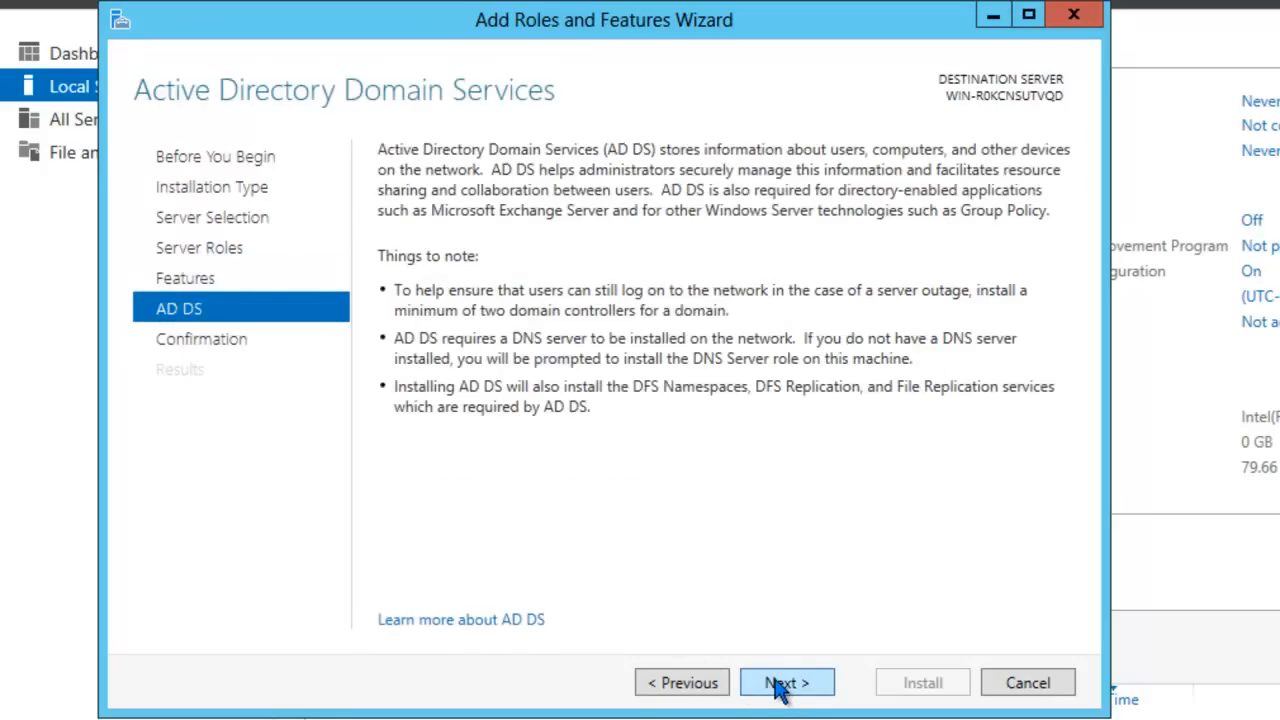
pyautogui.moveTo(744, 436)
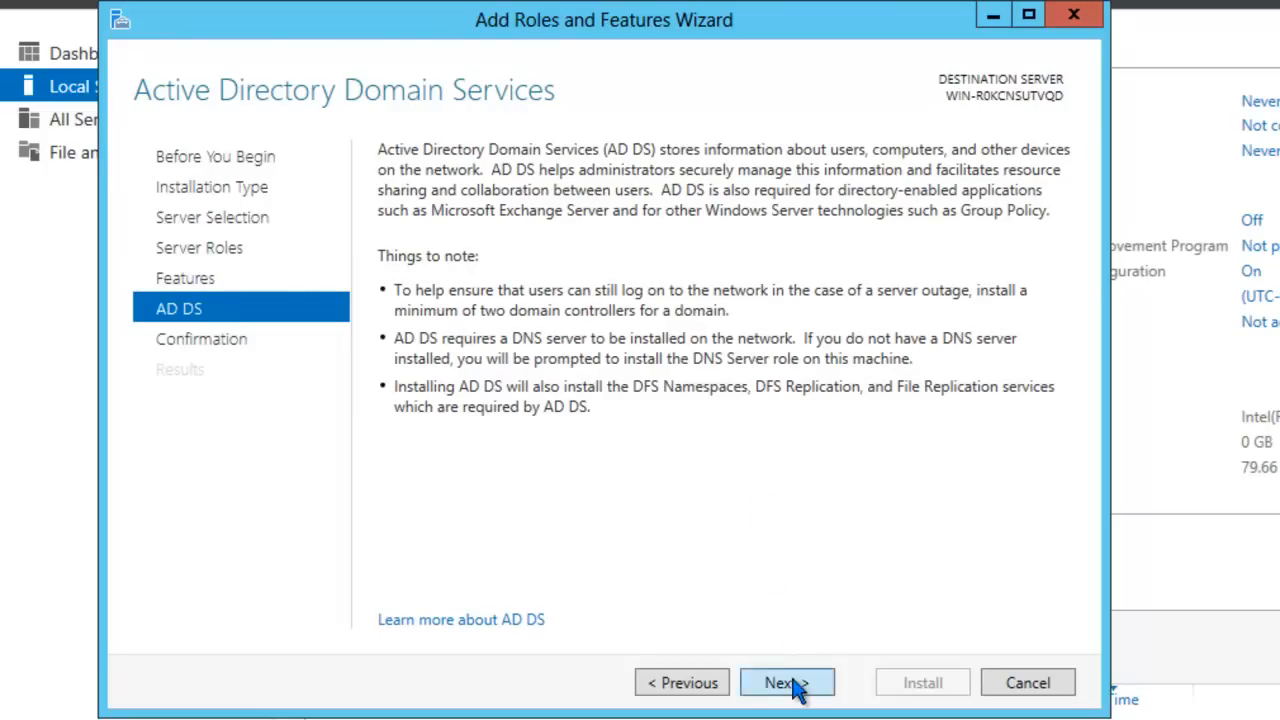
# Allow automatic restart and install the AD DS role with its management tools
pyautogui.click(786, 682)
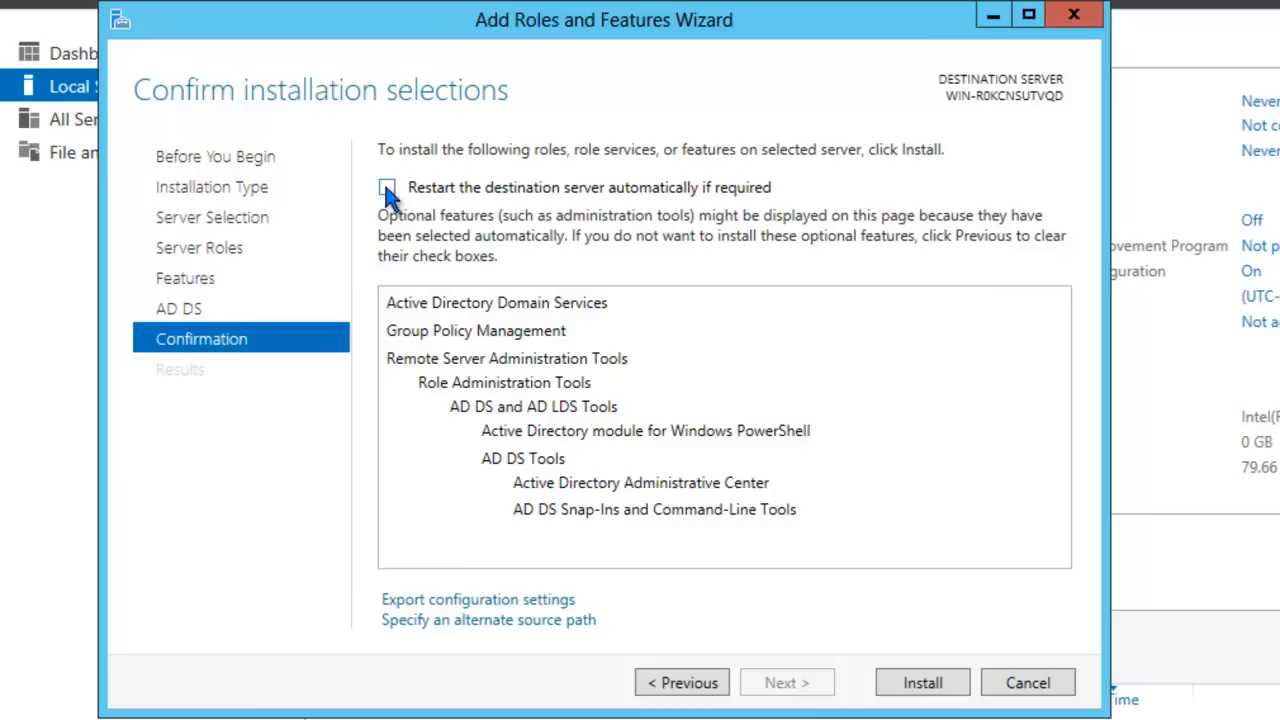
pyautogui.click(388, 188)
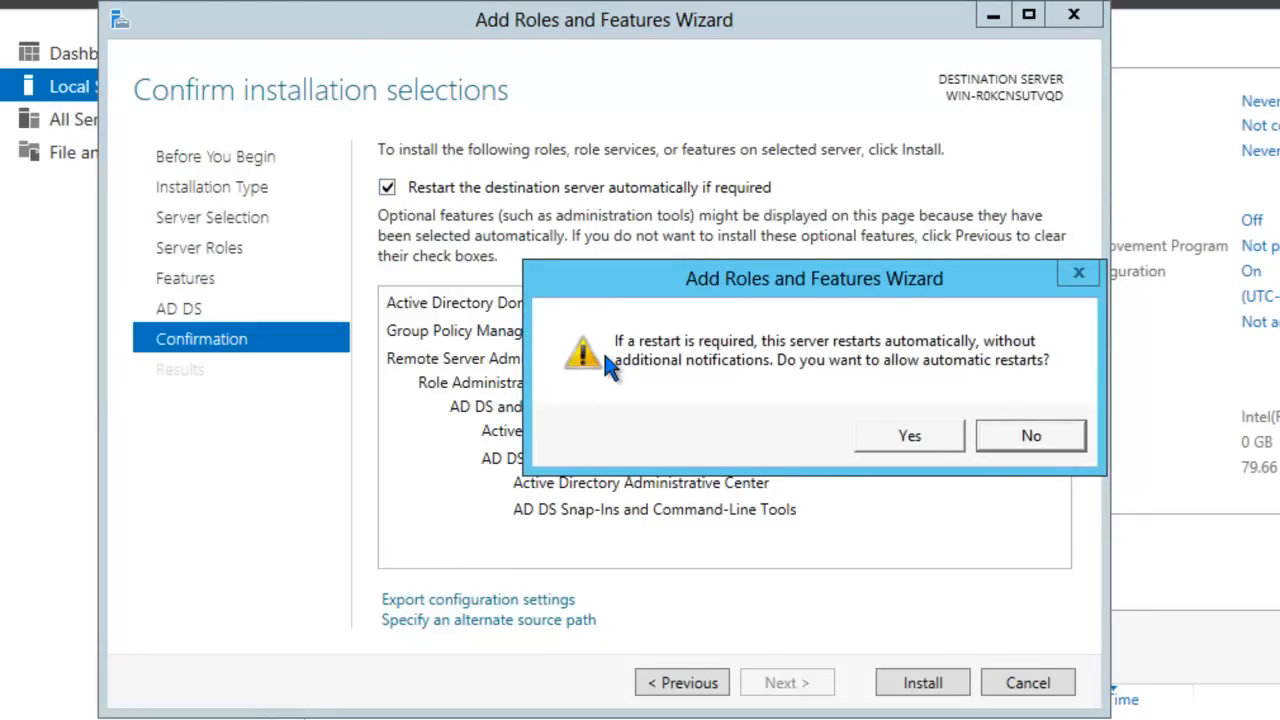
pyautogui.moveTo(840, 452)
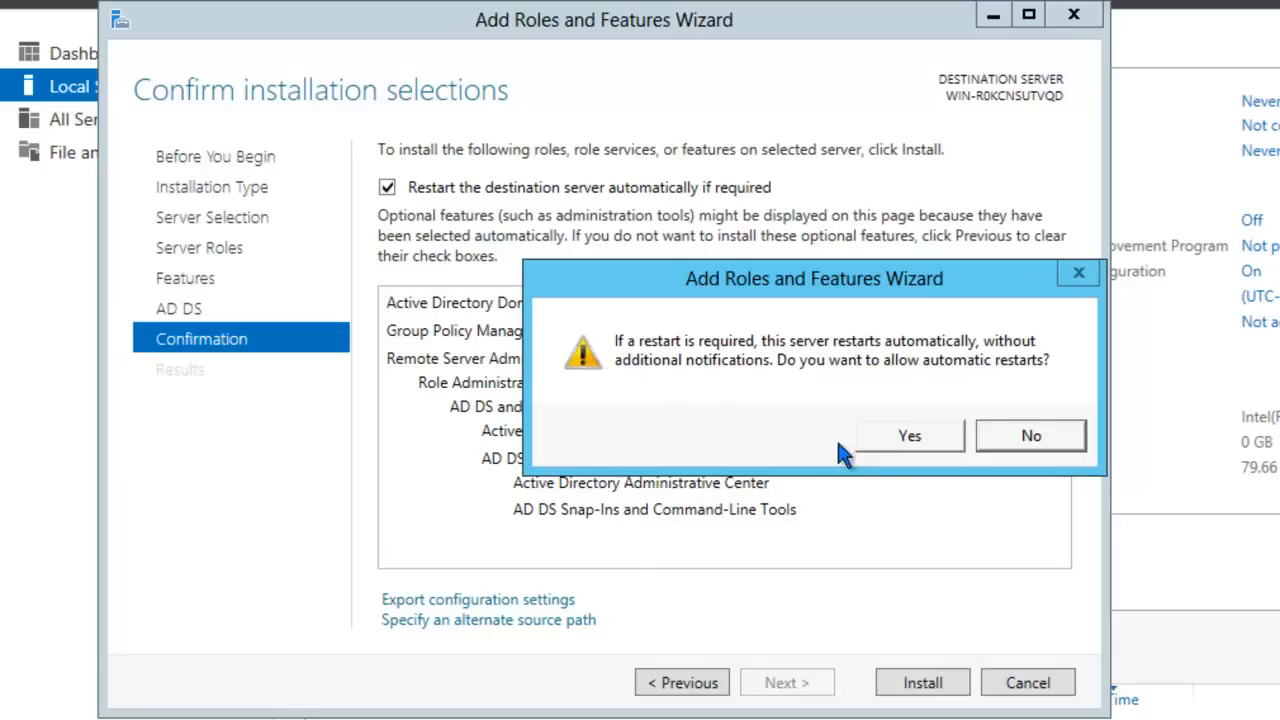
pyautogui.click(908, 436)
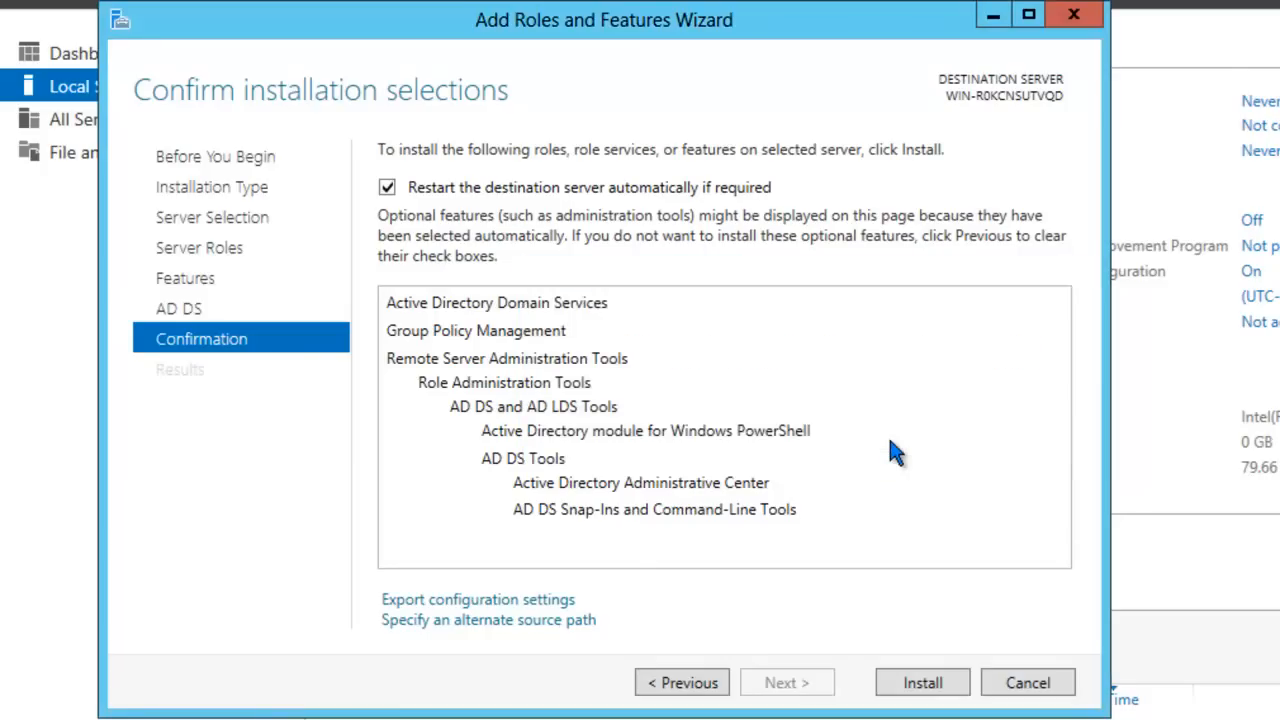
pyautogui.click(920, 682)
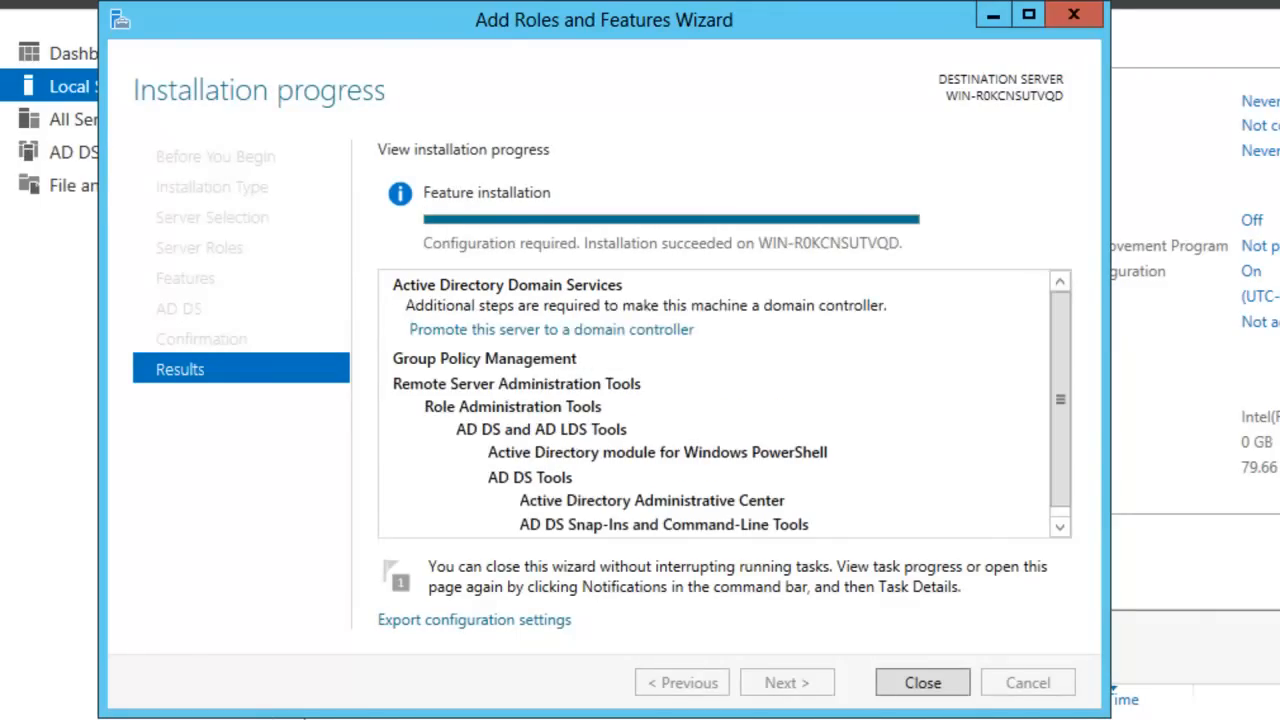
pyautogui.moveTo(694, 420)
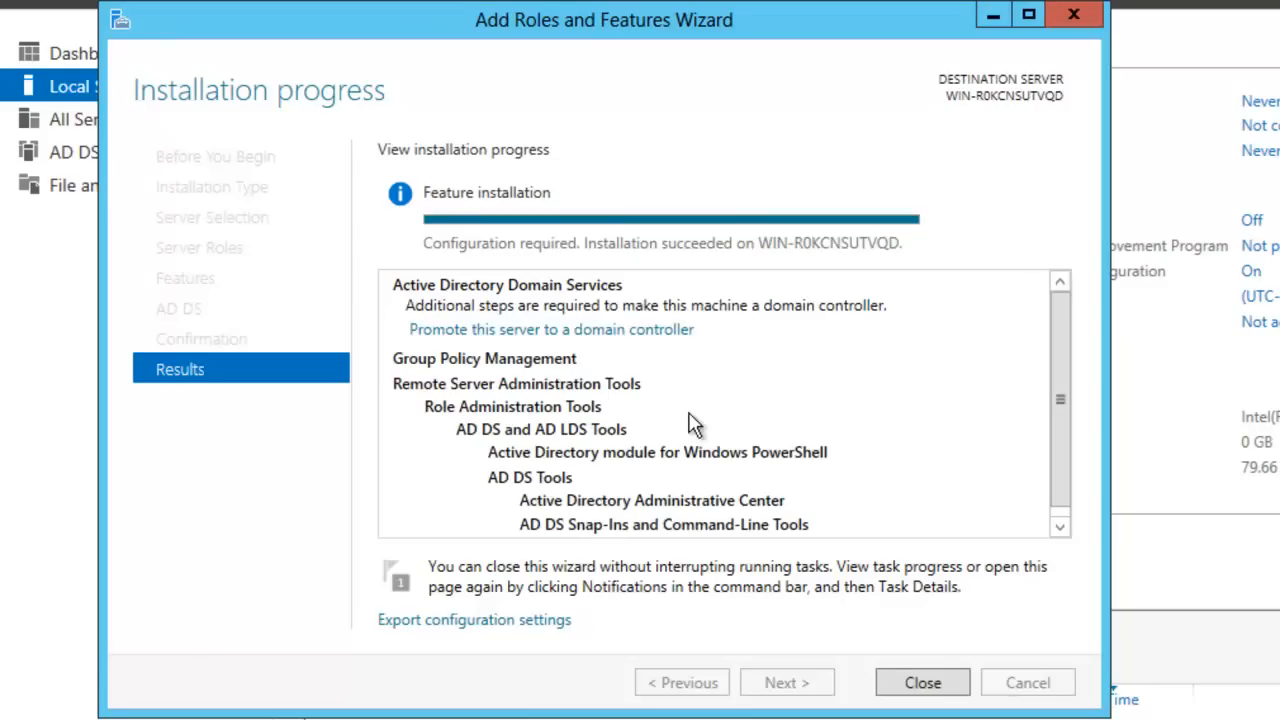
pyautogui.moveTo(688, 376)
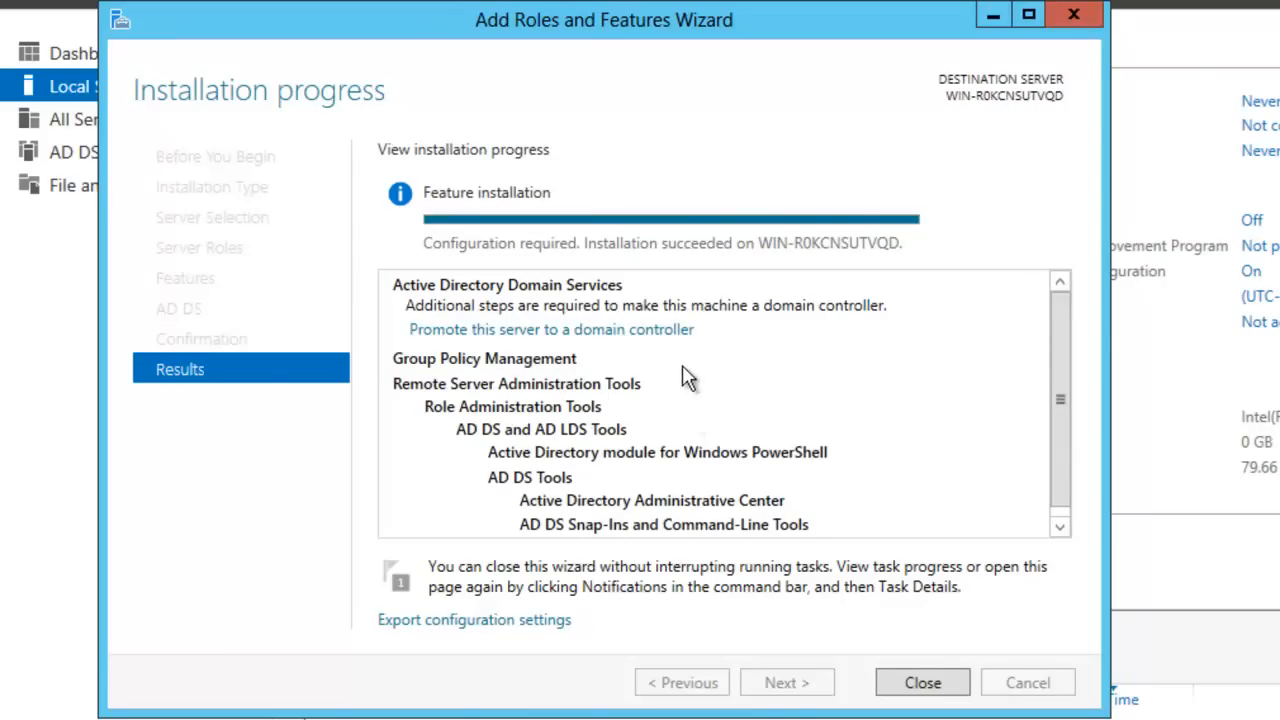
pyautogui.moveTo(908, 670)
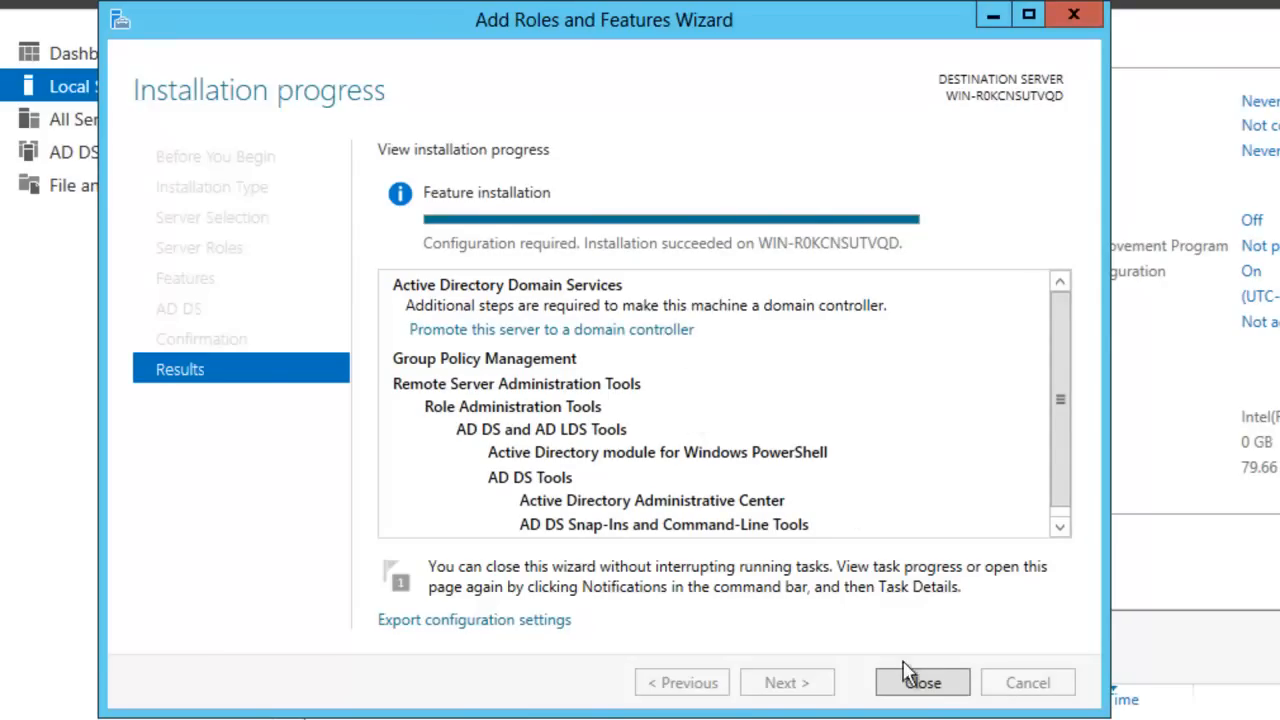
# Close the wizard and view the pending post-deployment notification offering domain controller promotion
pyautogui.click(922, 682)
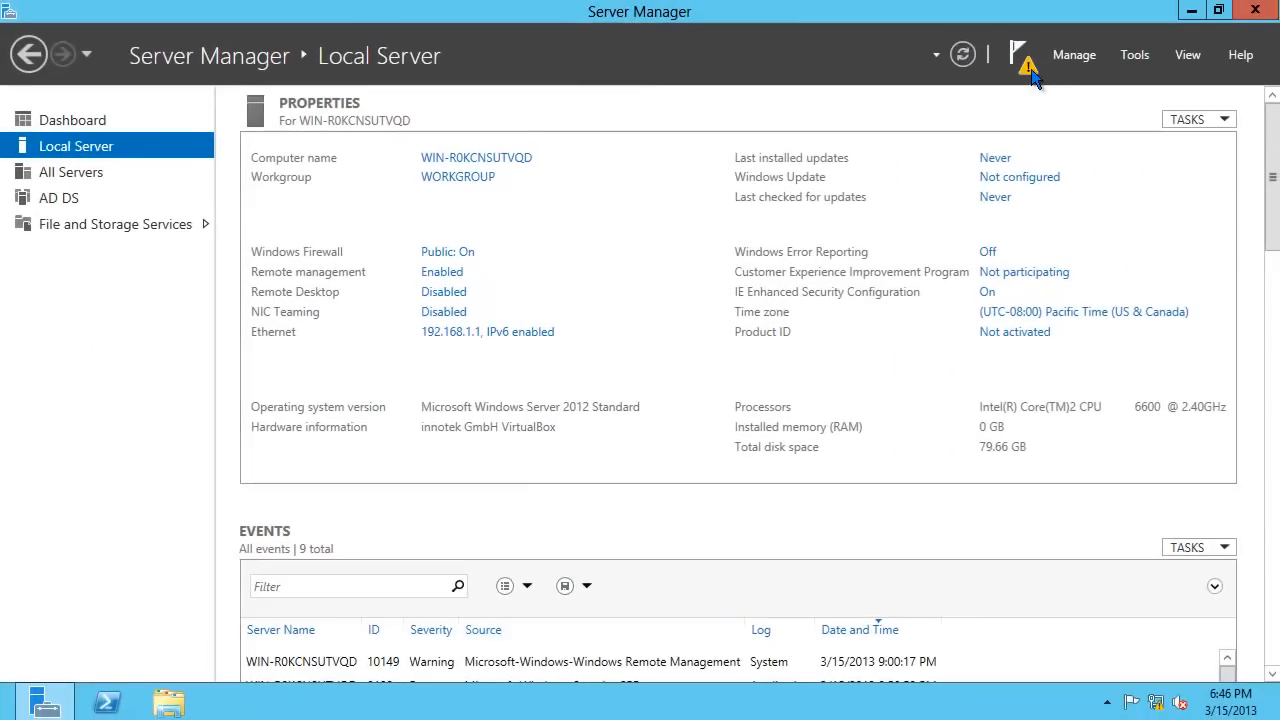
pyautogui.moveTo(1018, 60)
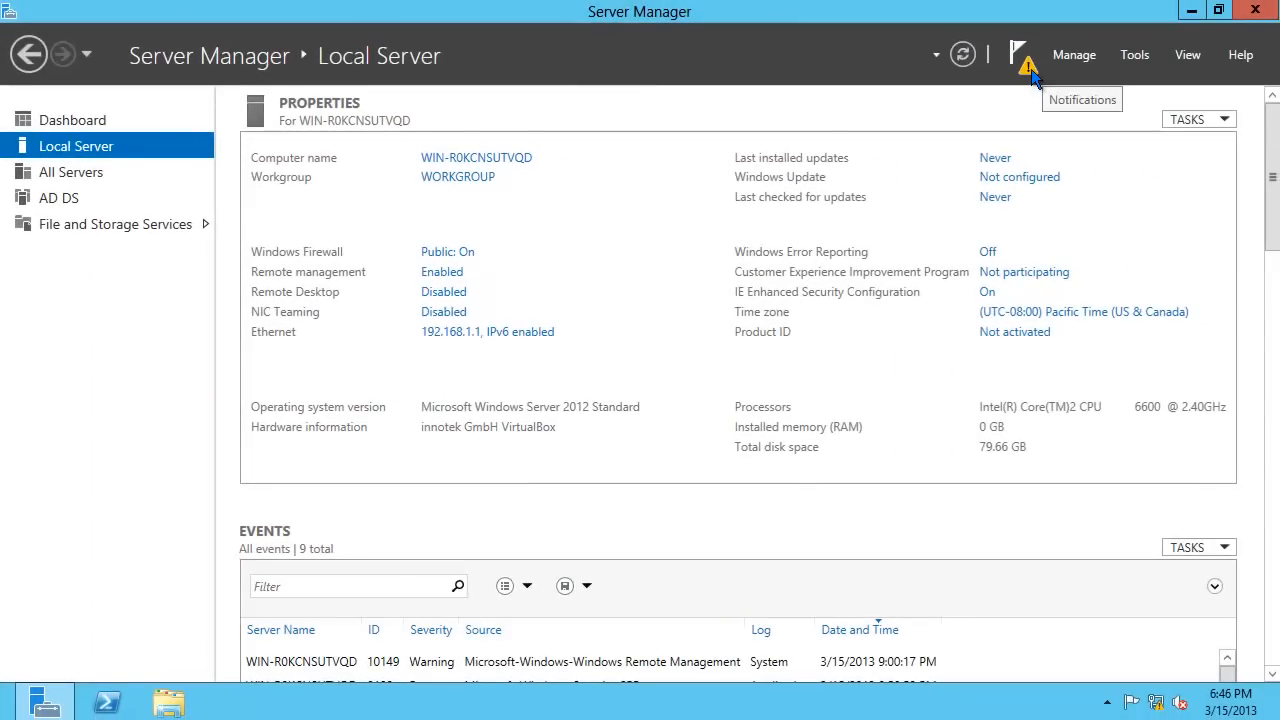
pyautogui.click(1018, 56)
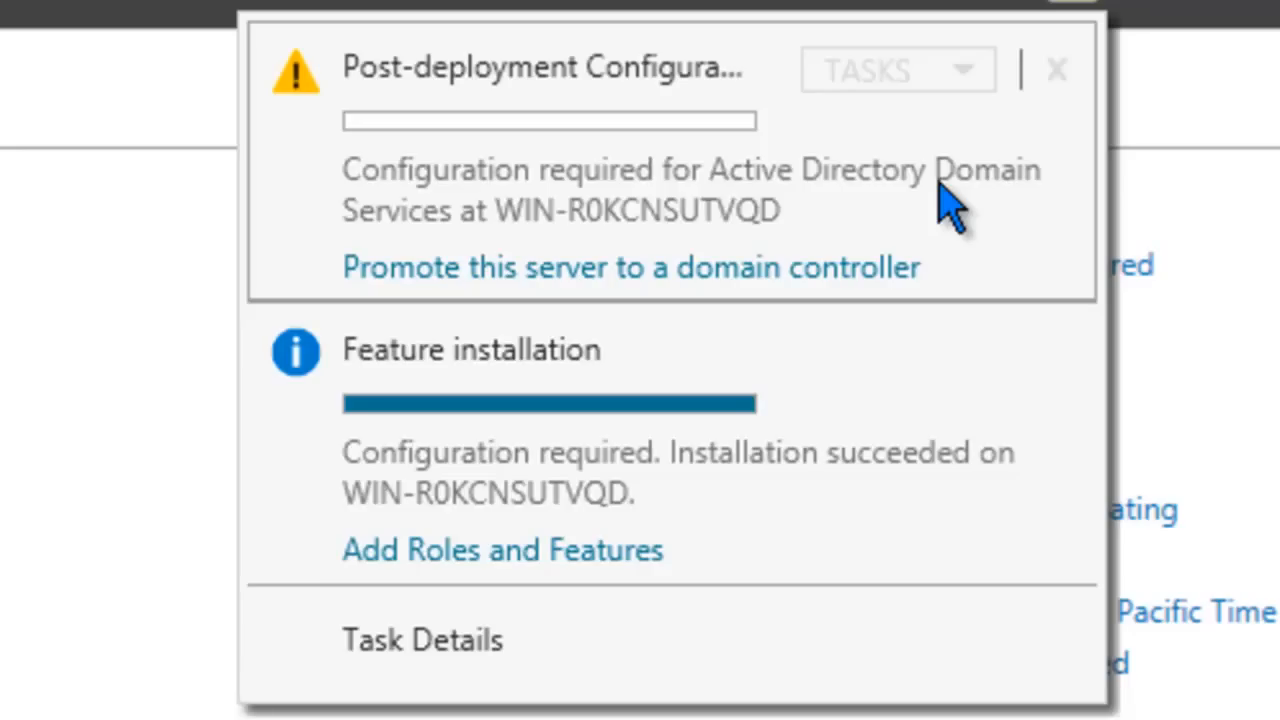
pyautogui.moveTo(924, 224)
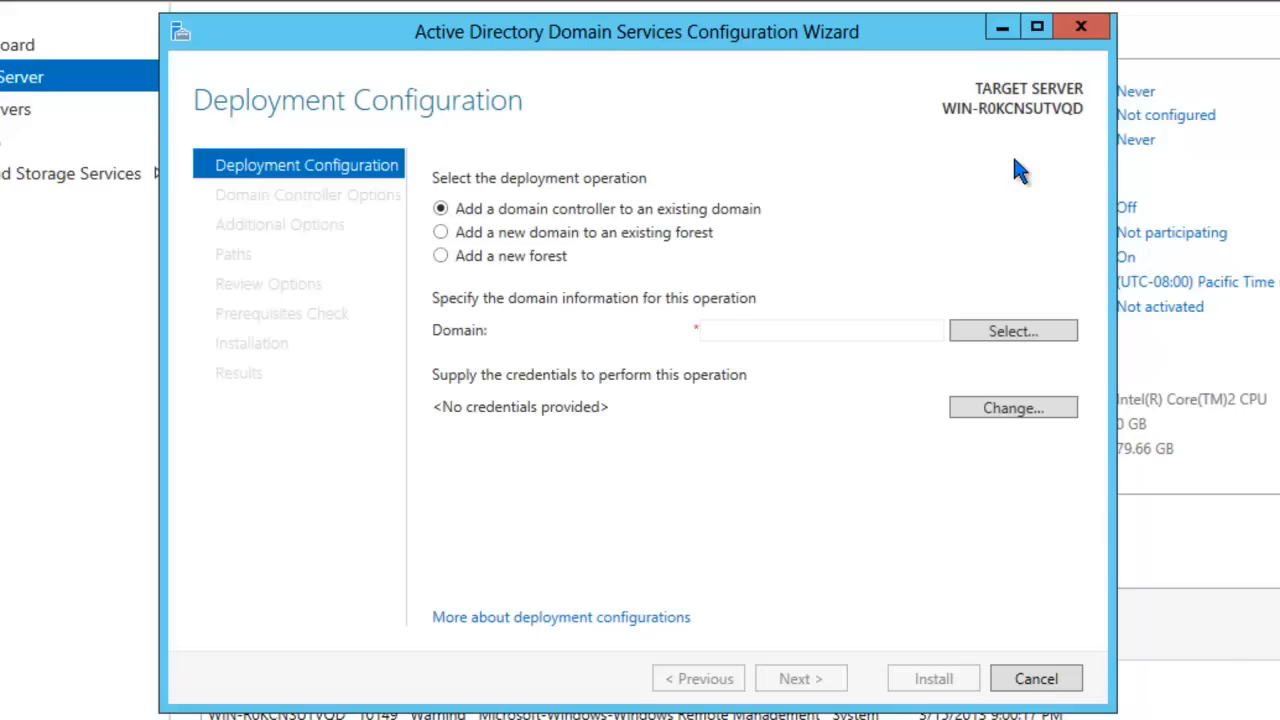
# Choose 'Add a new forest' with root domain name domain.local and continue
pyautogui.click(440, 232)
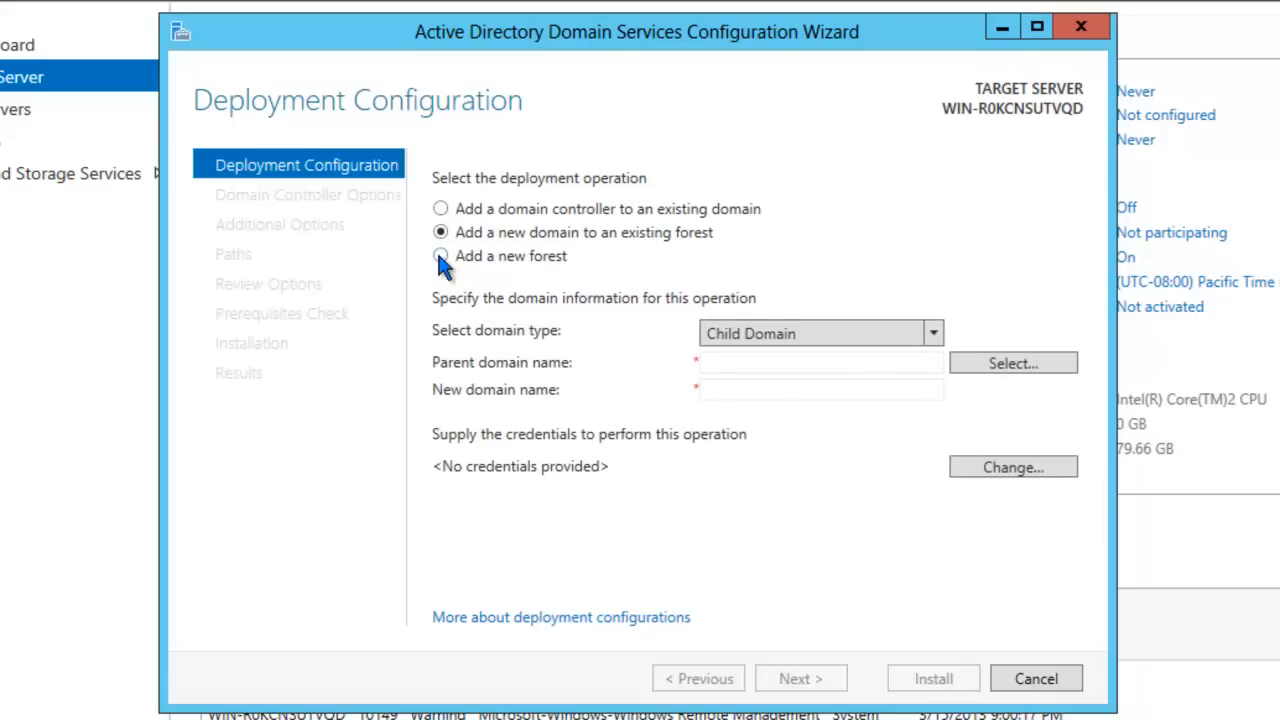
pyautogui.click(440, 256)
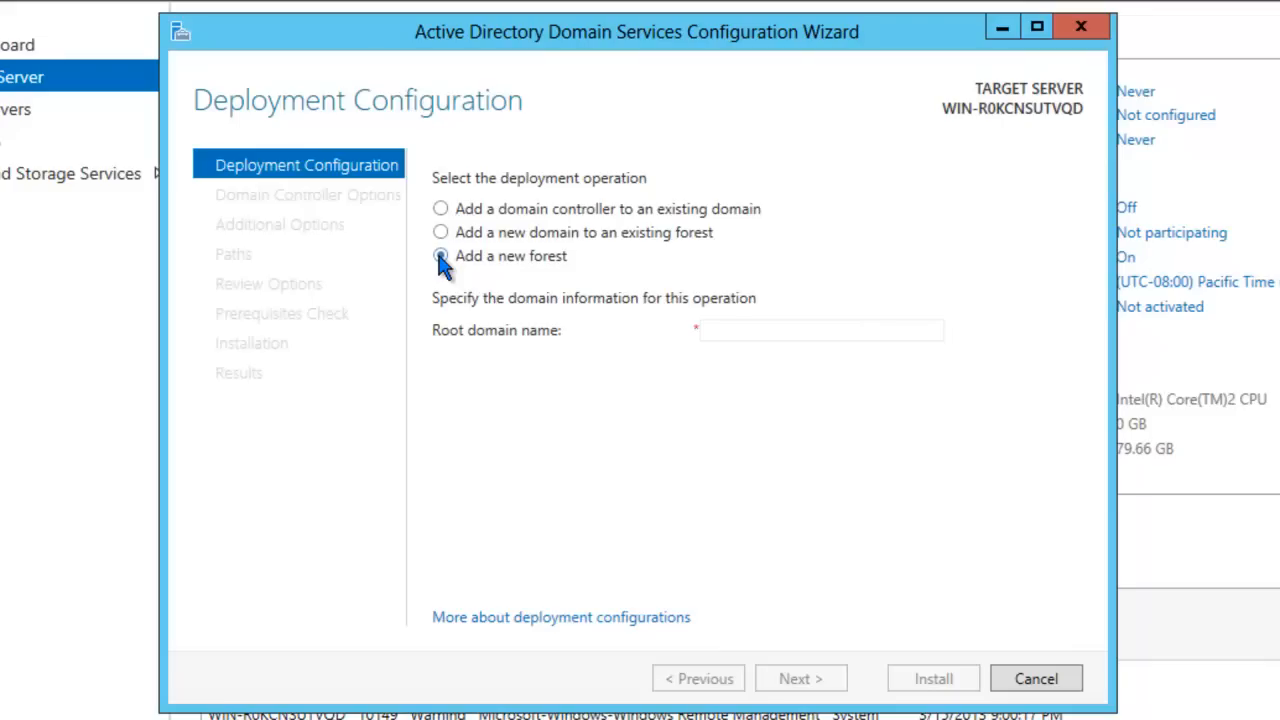
pyautogui.click(440, 256)
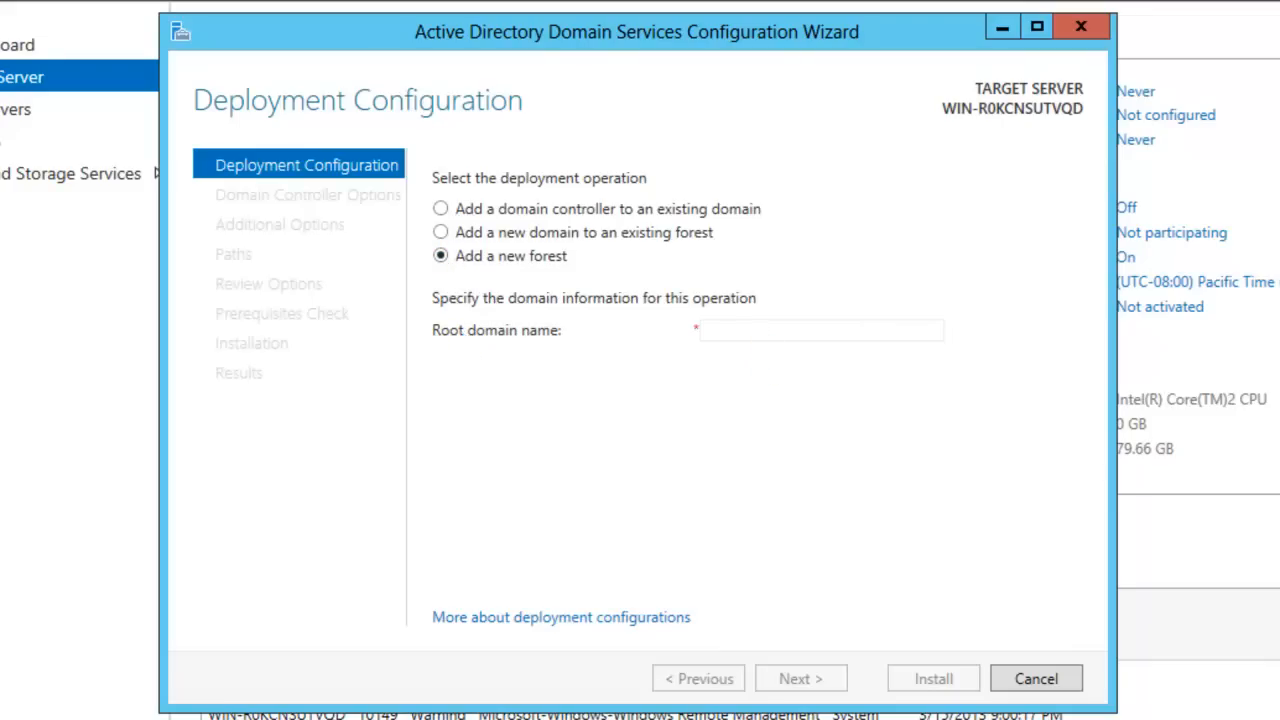
pyautogui.click(820, 330)
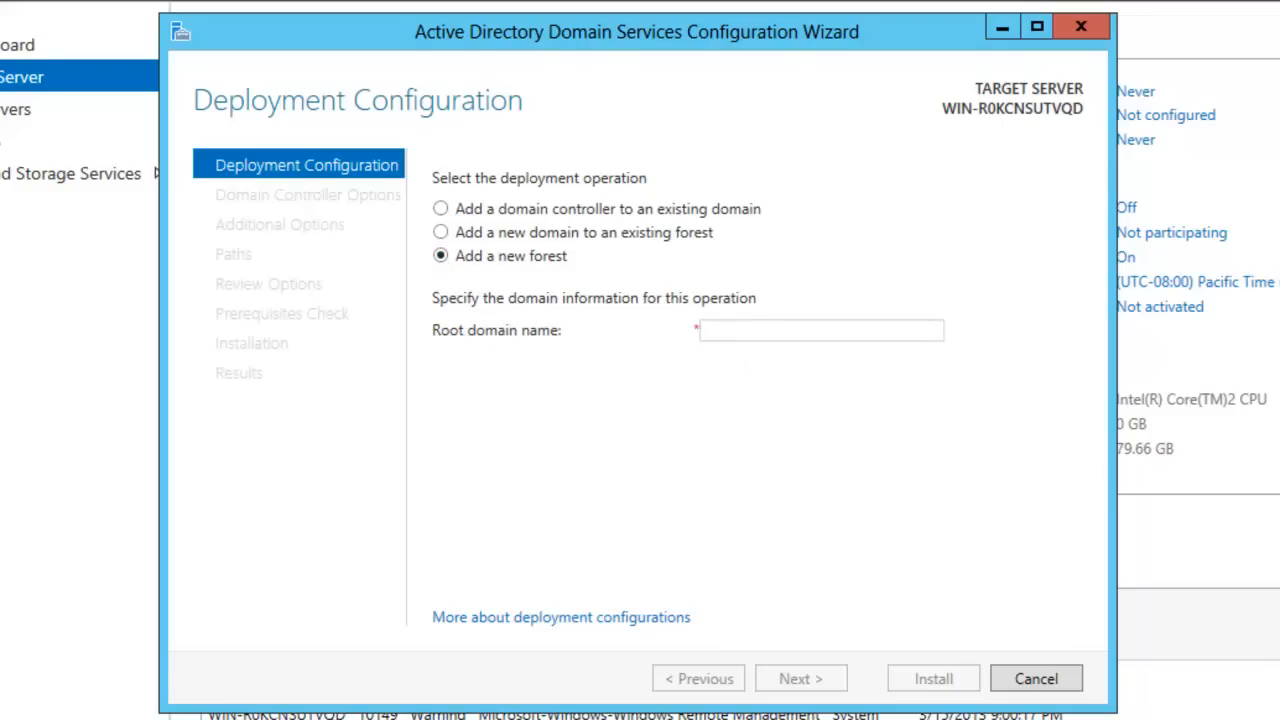
pyautogui.write('domain.')
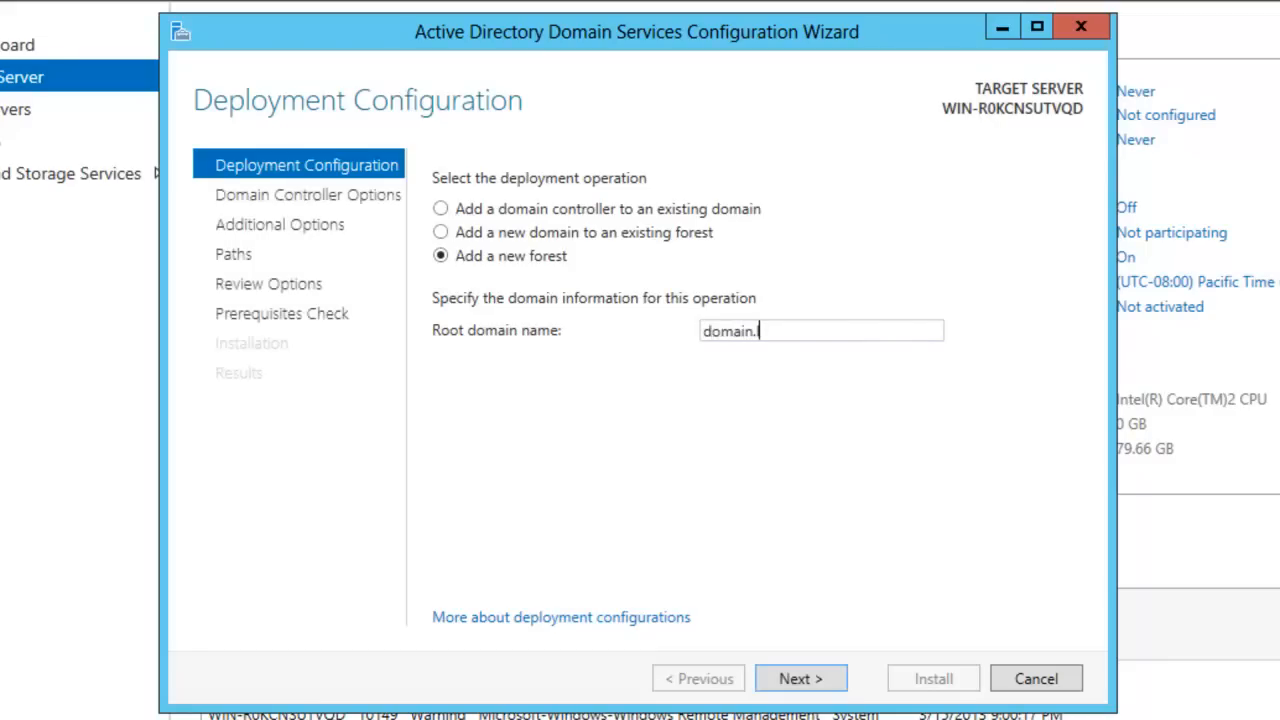
pyautogui.write('local')
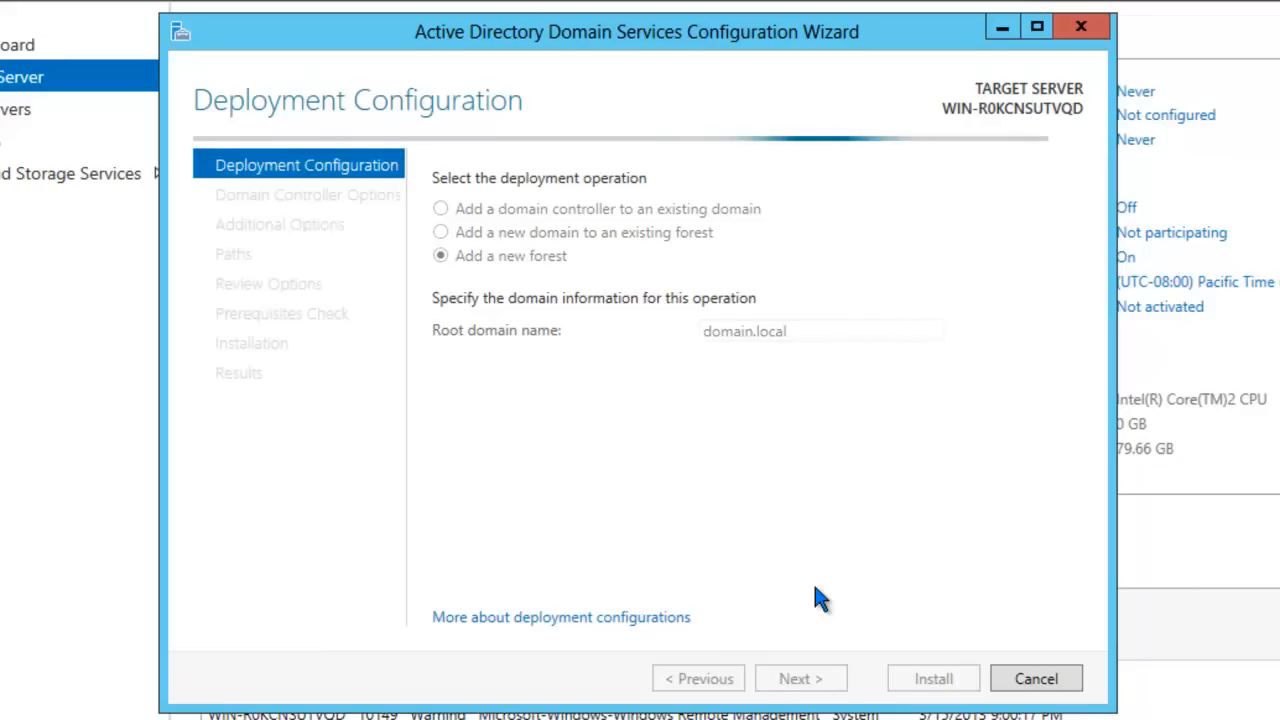
pyautogui.click(800, 678)
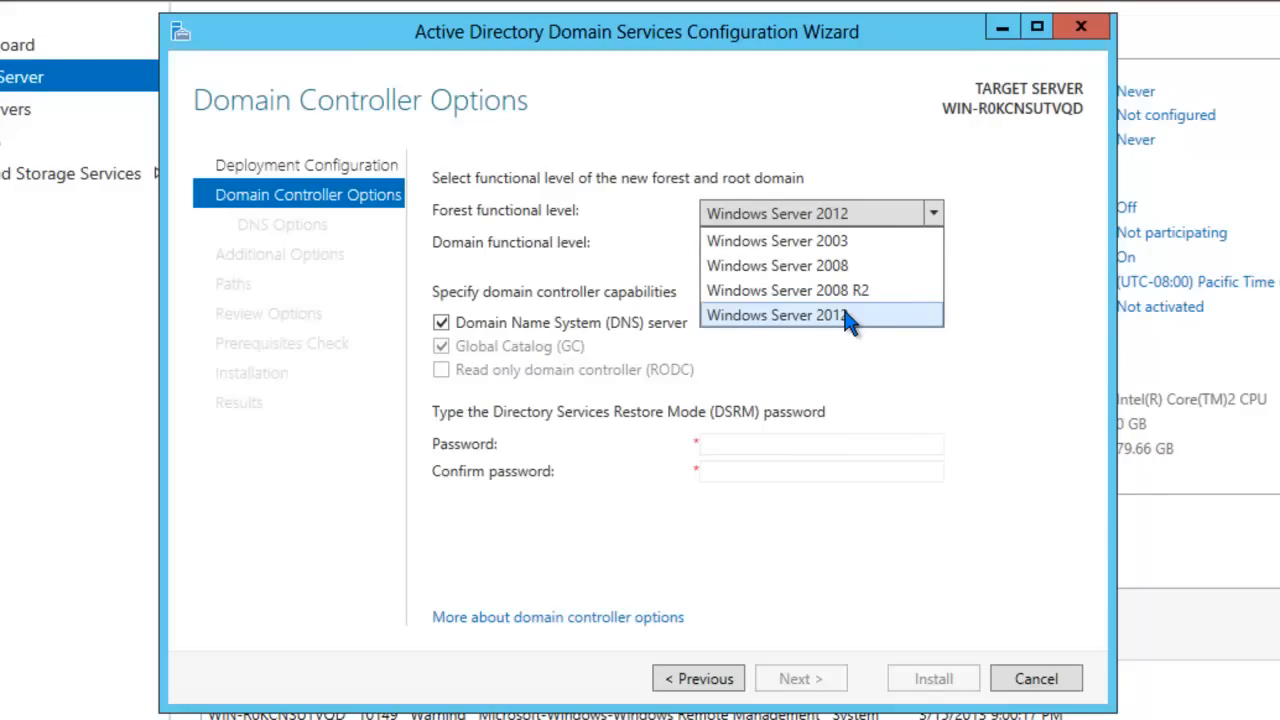
# Keep the forest functional level at Windows Server 2012
pyautogui.click(776, 316)
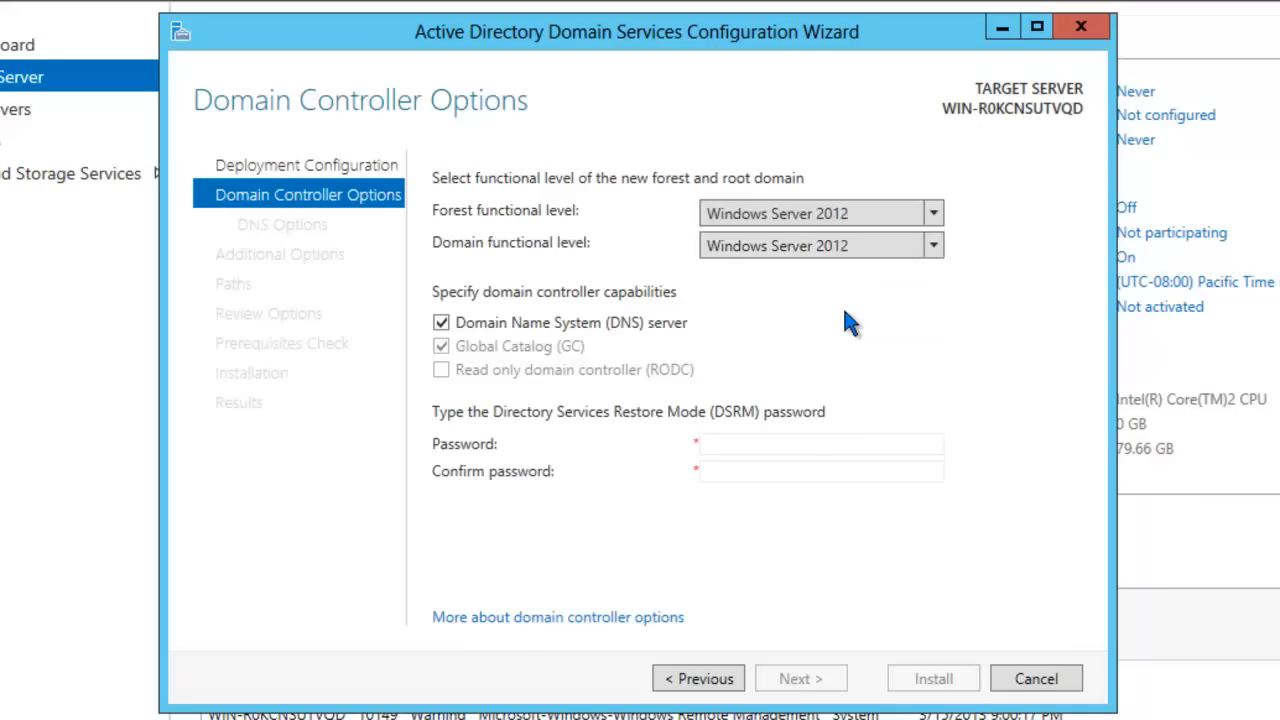
pyautogui.moveTo(536, 320)
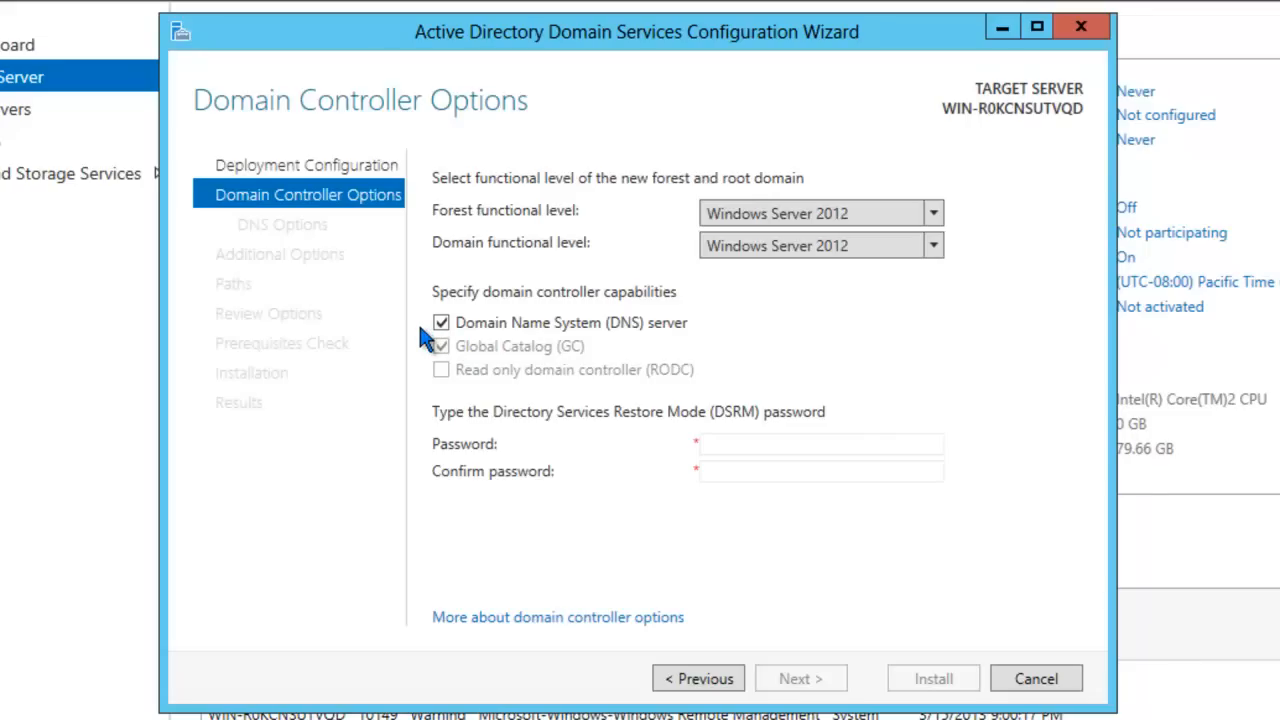
pyautogui.moveTo(500, 344)
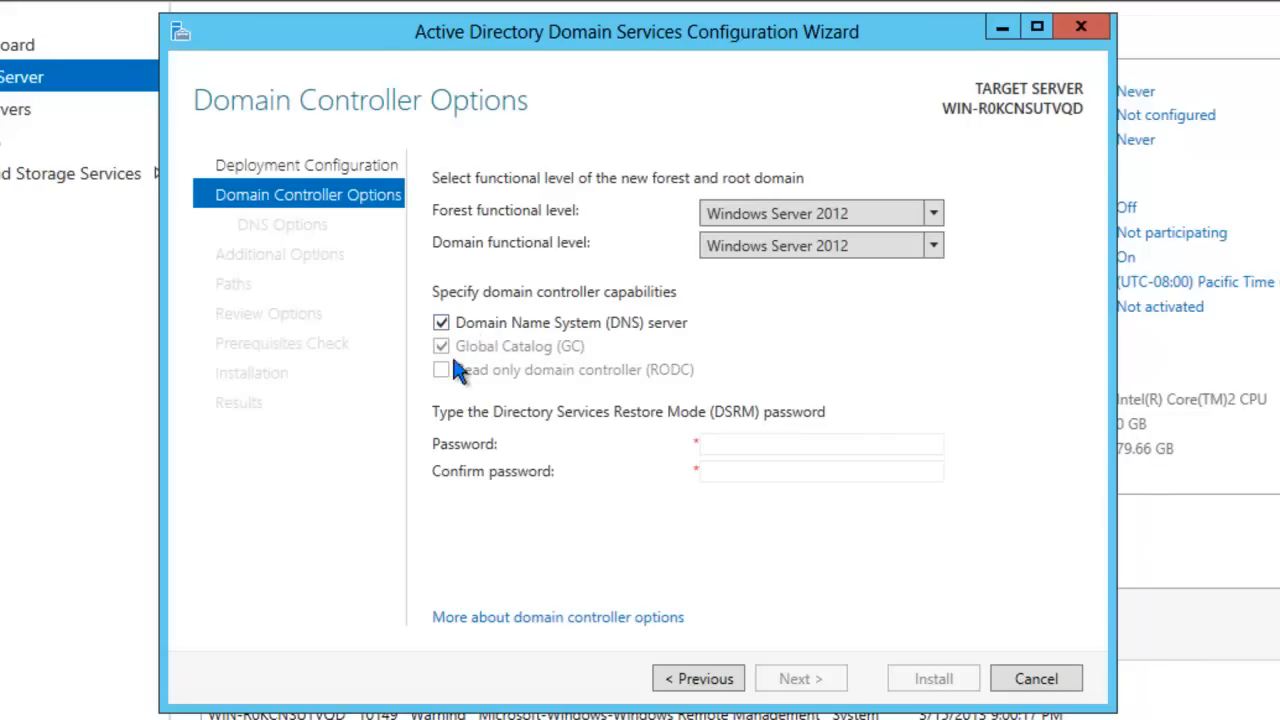
pyautogui.moveTo(510, 360)
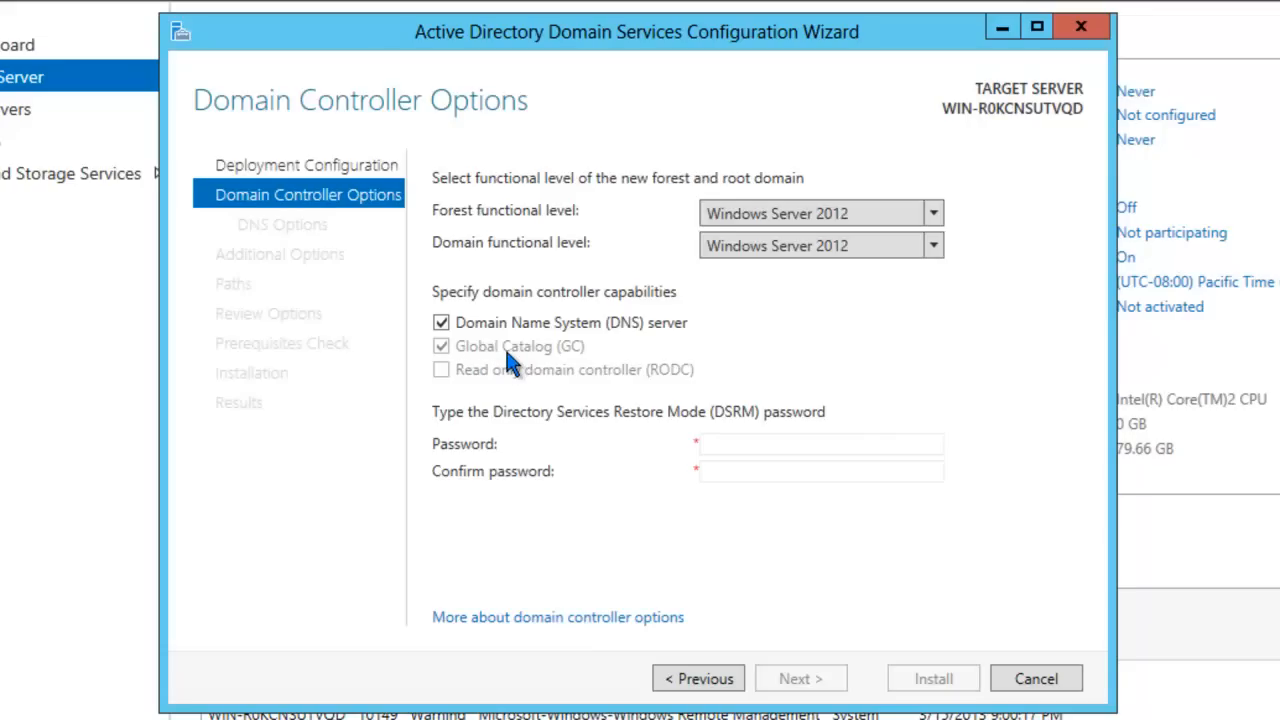
# Enter the Directory Services Restore Mode password and its confirmation
pyautogui.click(820, 444)
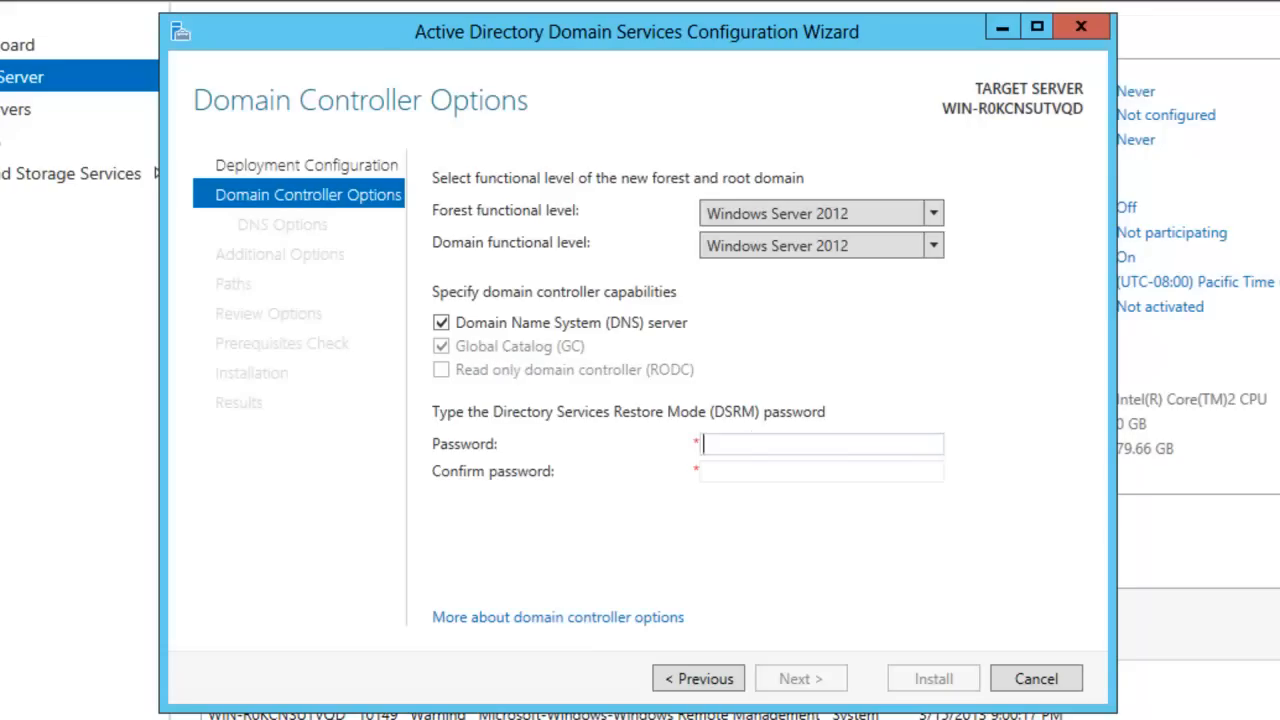
pyautogui.moveTo(738, 518)
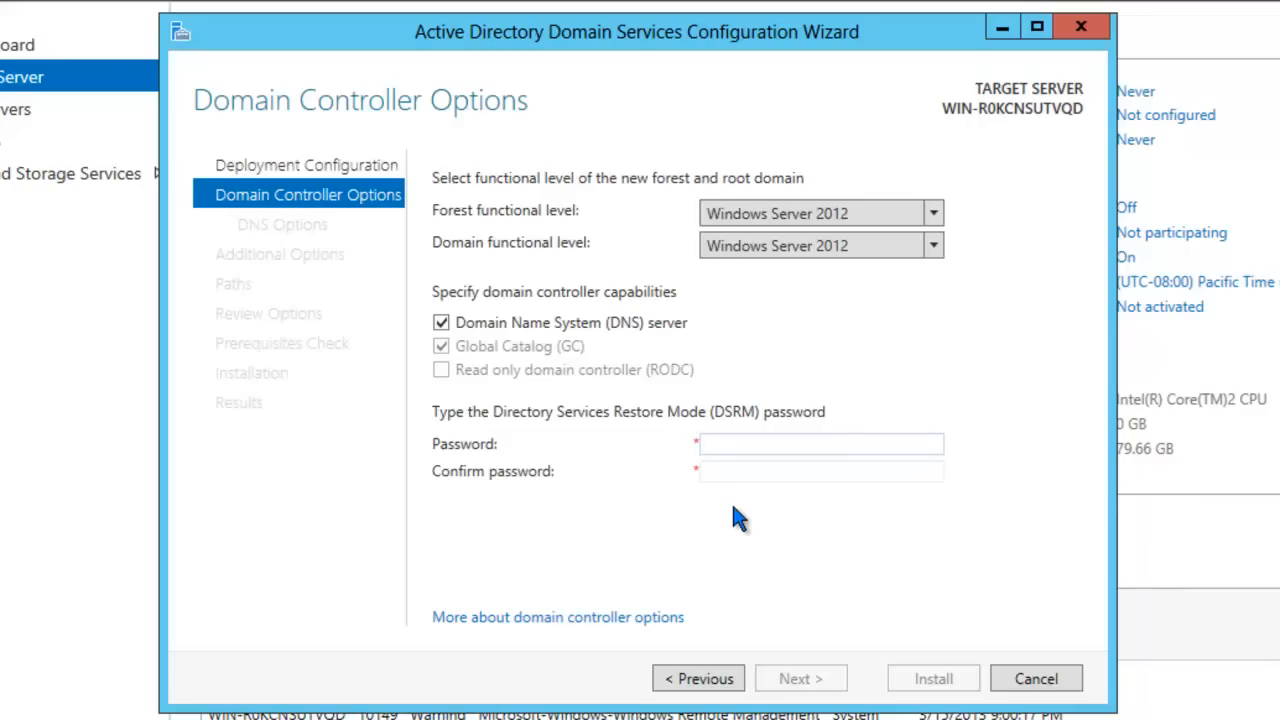
pyautogui.click(820, 444)
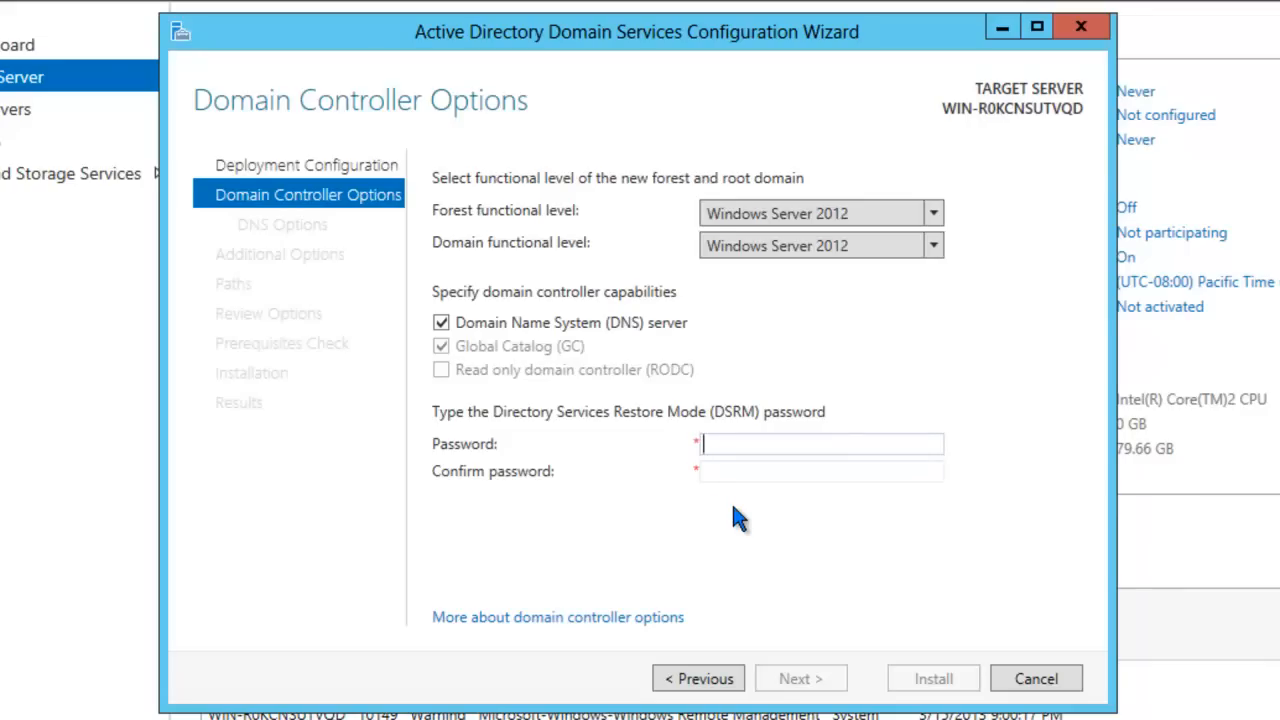
pyautogui.write('●')
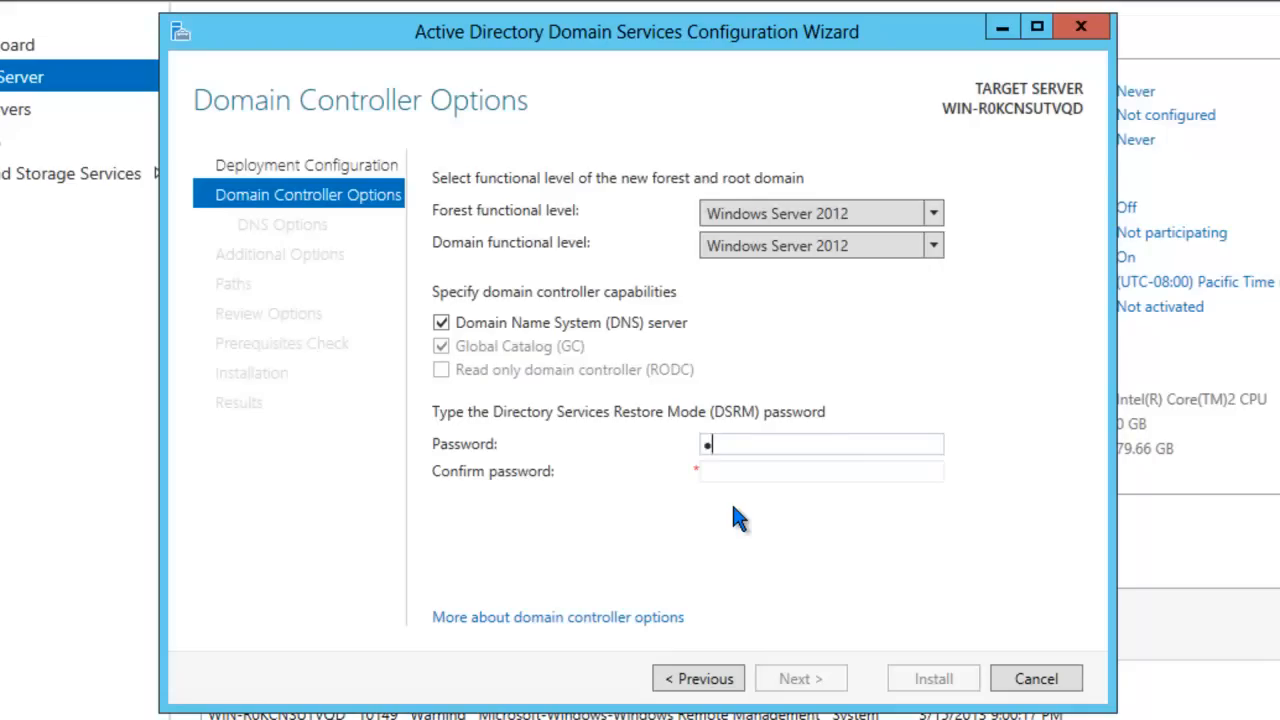
pyautogui.write('password')
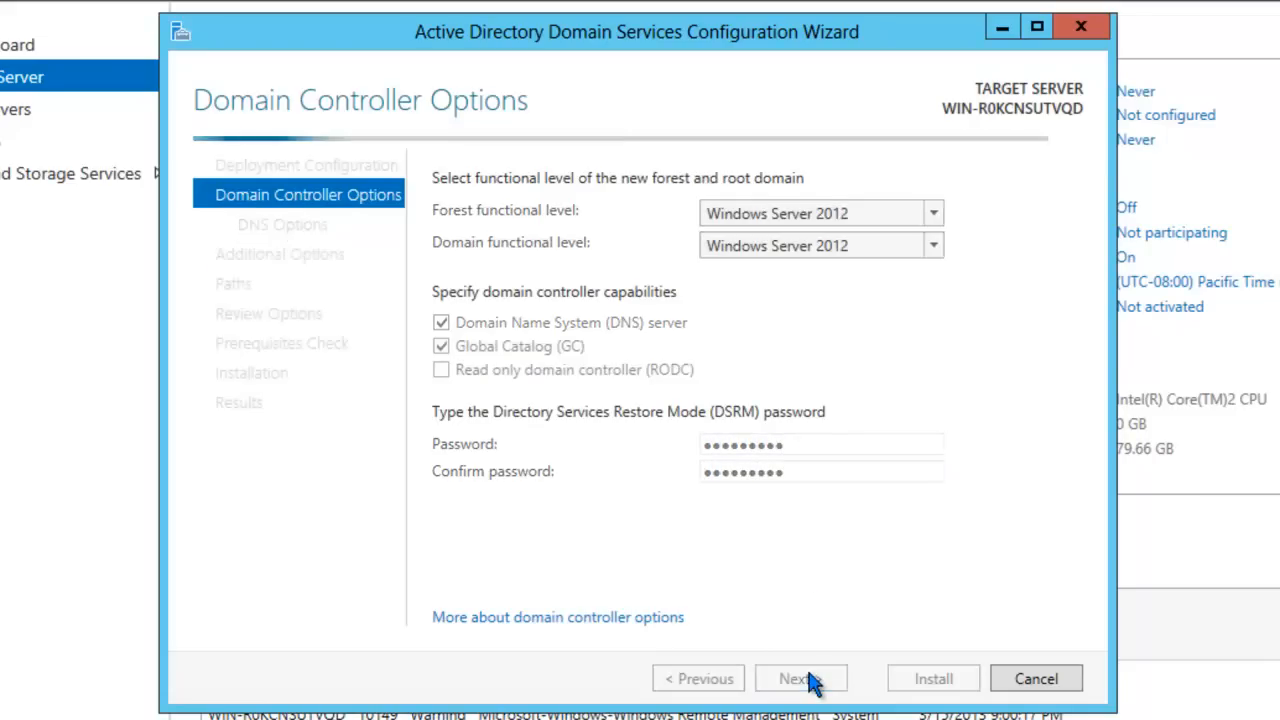
# Pass DNS options without delegation to reach the NetBIOS domain name DOMAIN
pyautogui.click(800, 678)
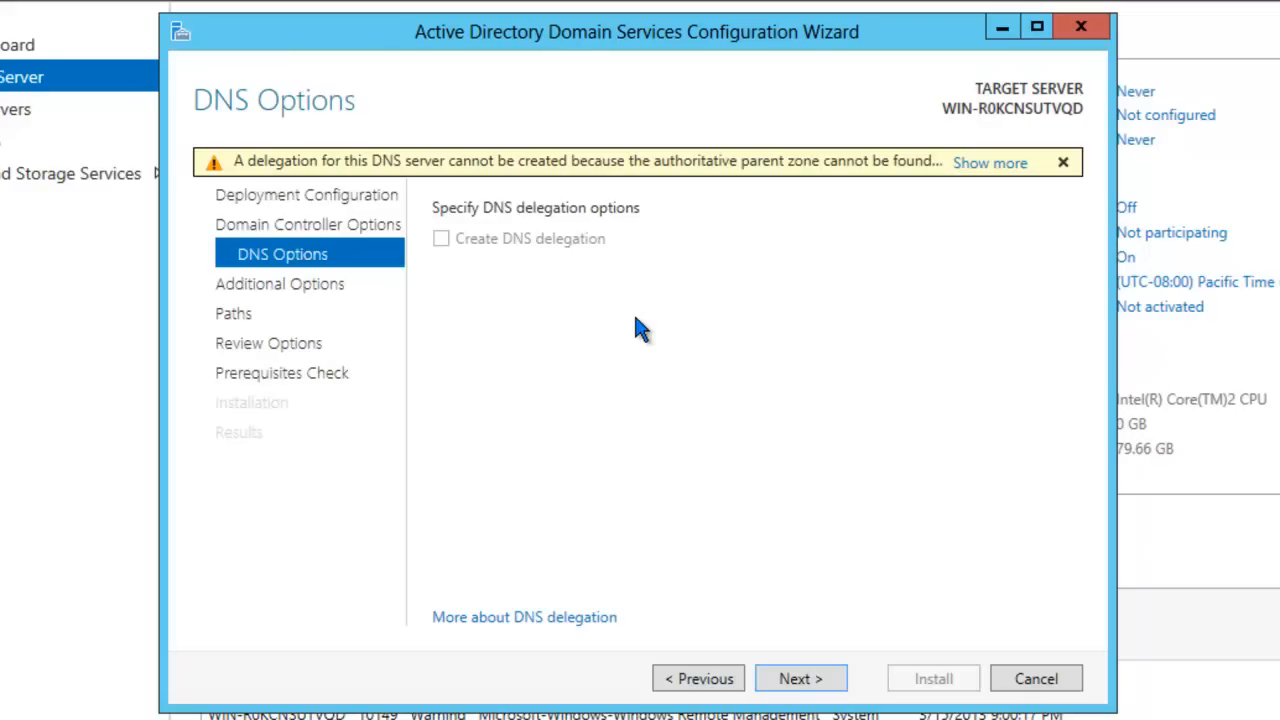
pyautogui.click(800, 678)
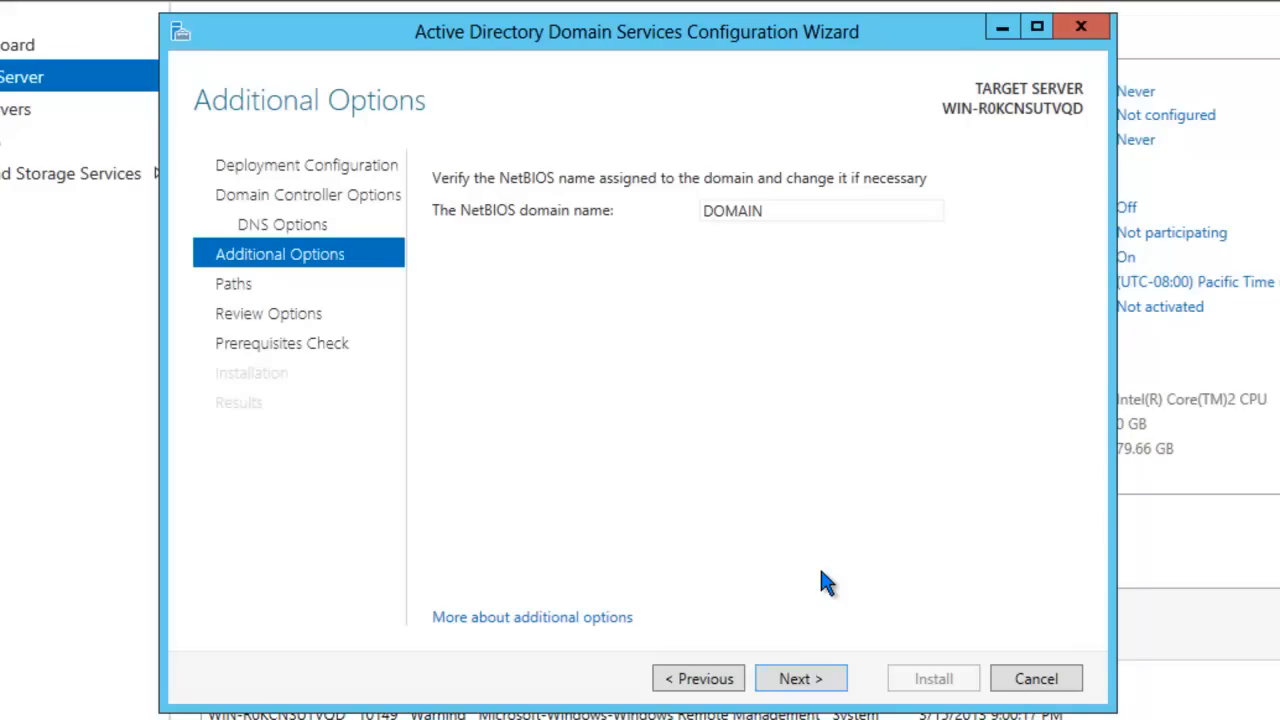
pyautogui.moveTo(818, 612)
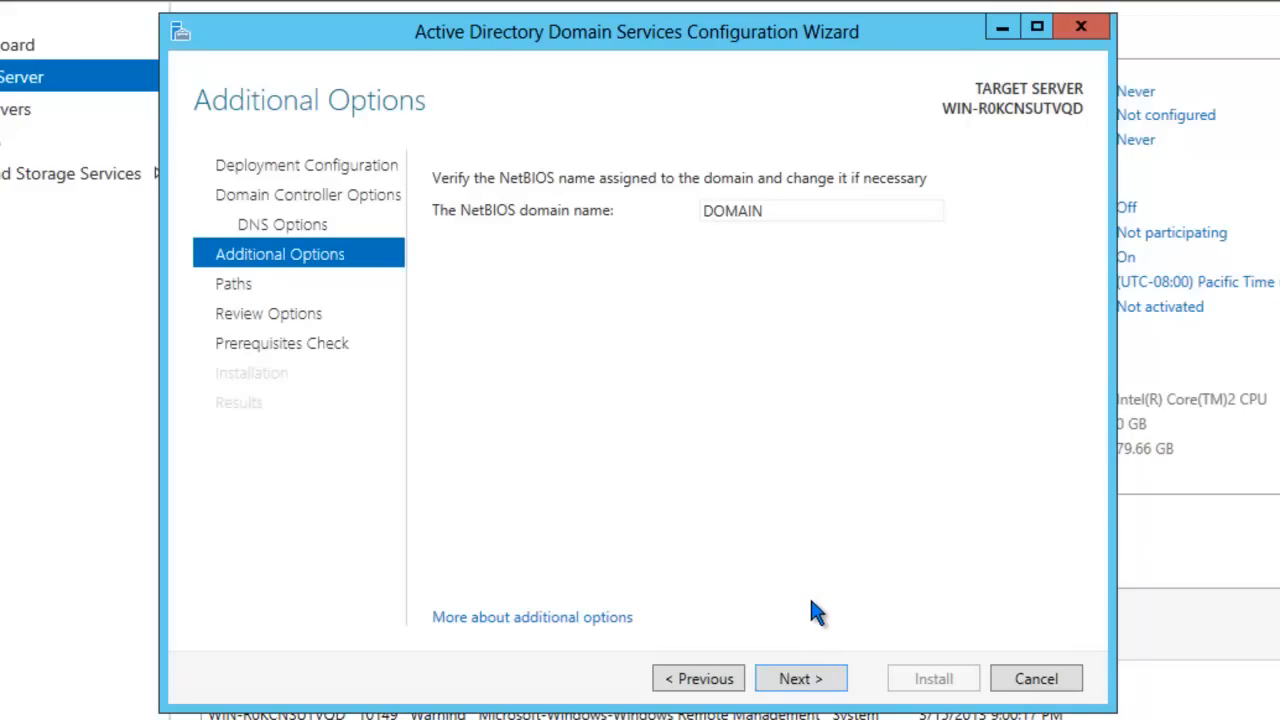
# Accept NetBIOS name DOMAIN and default database, log and SYSVOL paths to reach Review Options
pyautogui.click(800, 680)
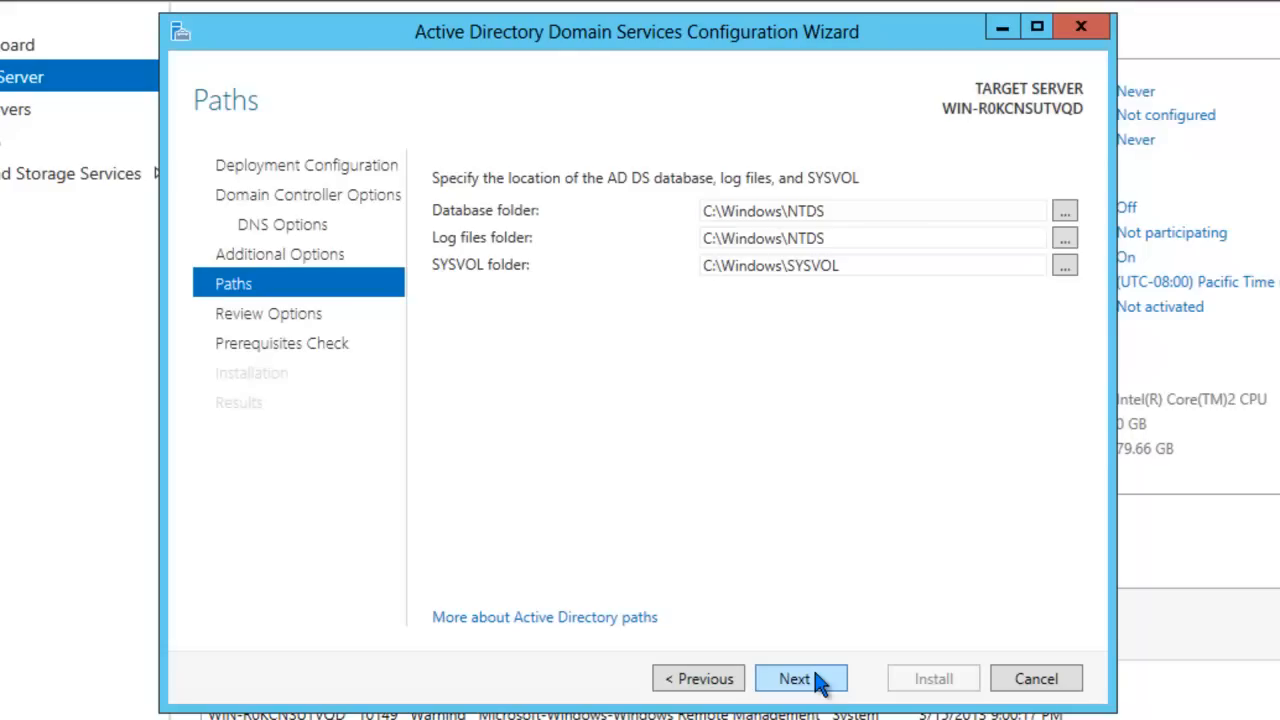
pyautogui.click(794, 678)
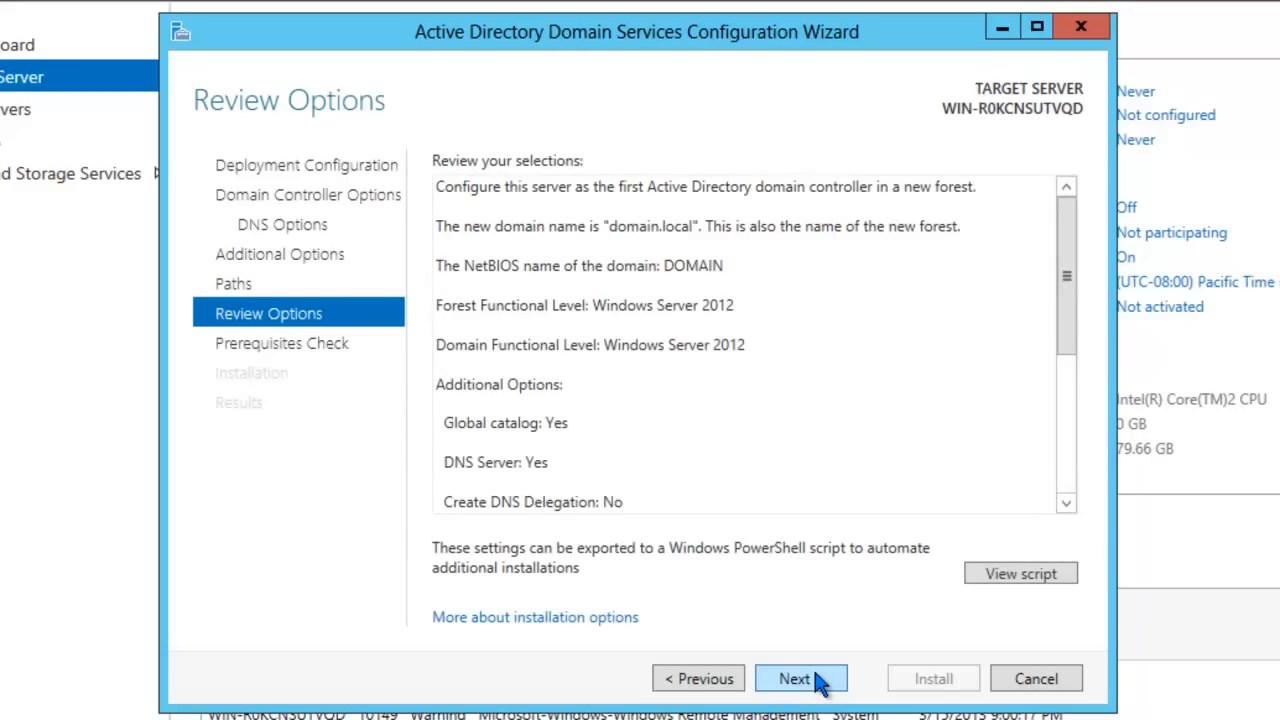
# Pass the prerequisites check and install AD DS, configuring the server as a domain controller
pyautogui.click(800, 678)
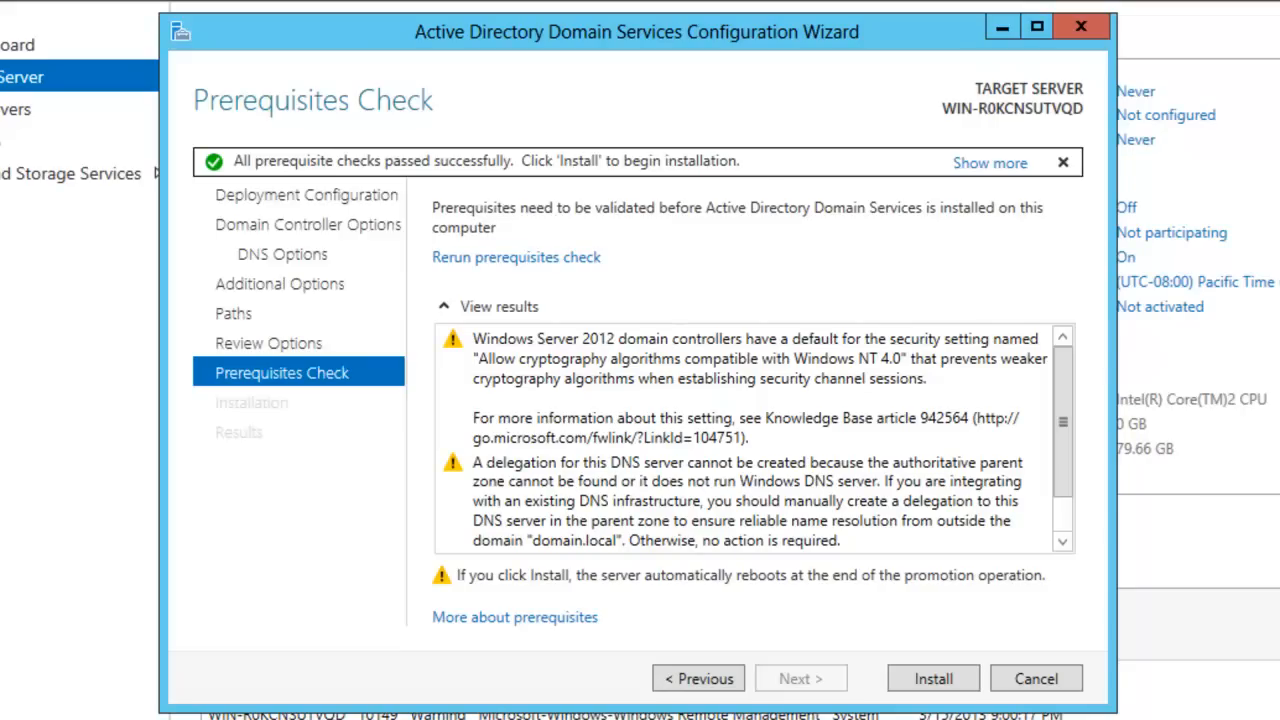
pyautogui.click(932, 678)
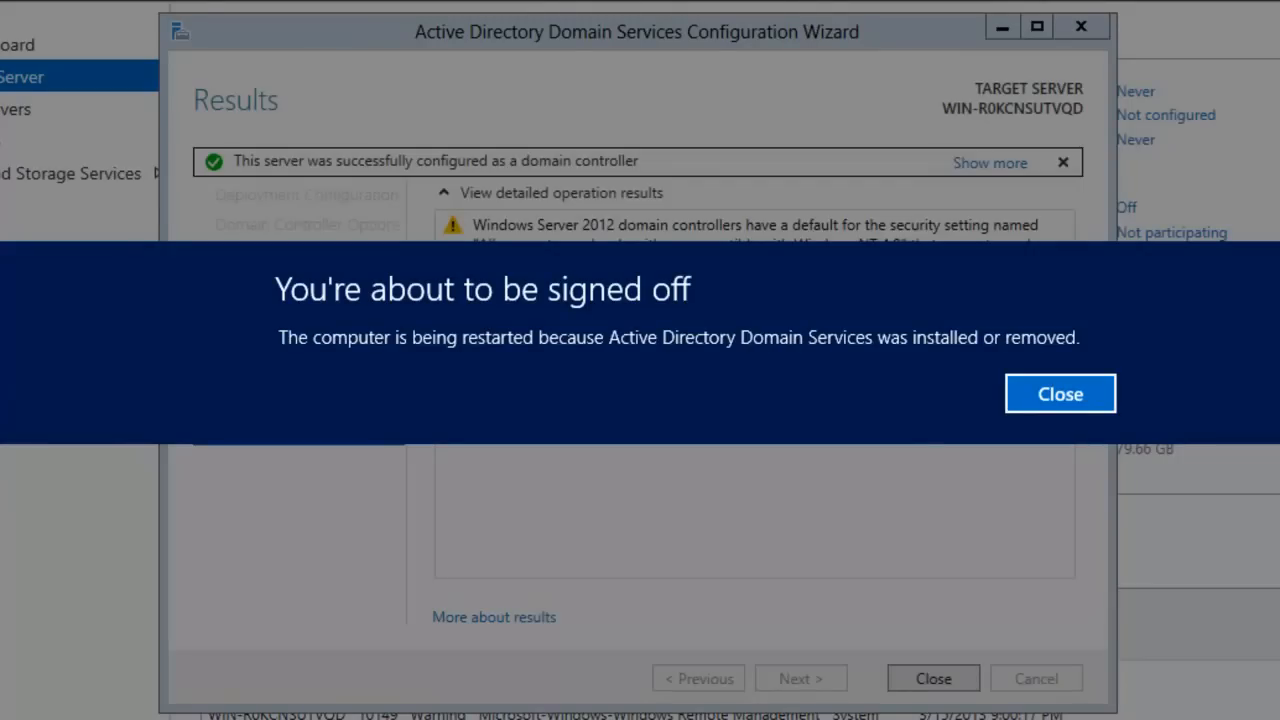
# Dismiss the sign-off notice and sign in as DOMAIN\Administrator after the restart
pyautogui.click(1060, 392)
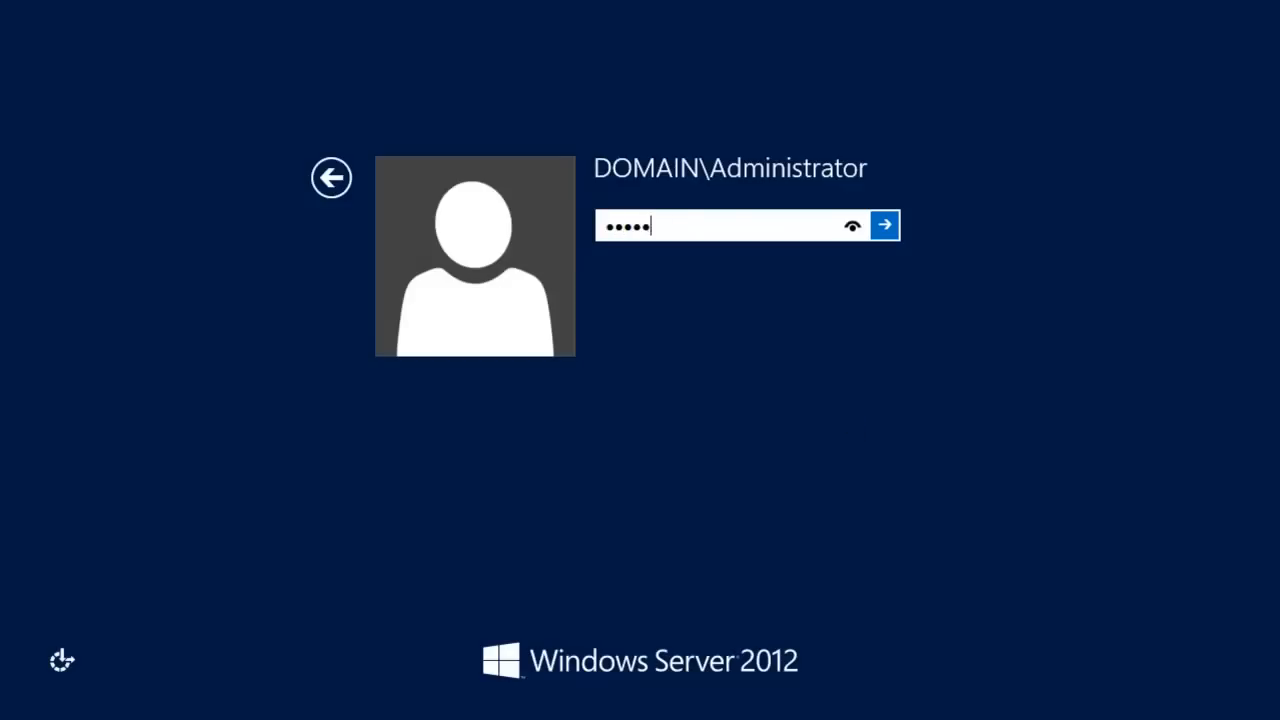
pyautogui.click(884, 224)
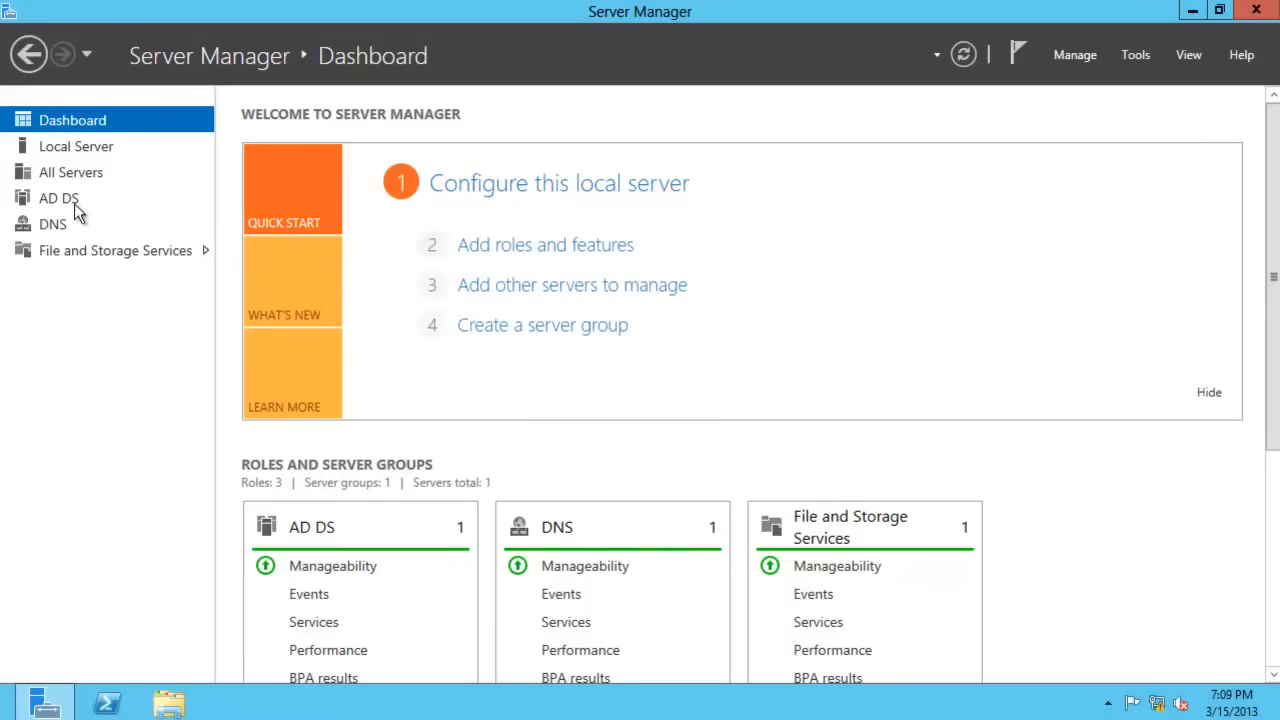
pyautogui.moveTo(70, 236)
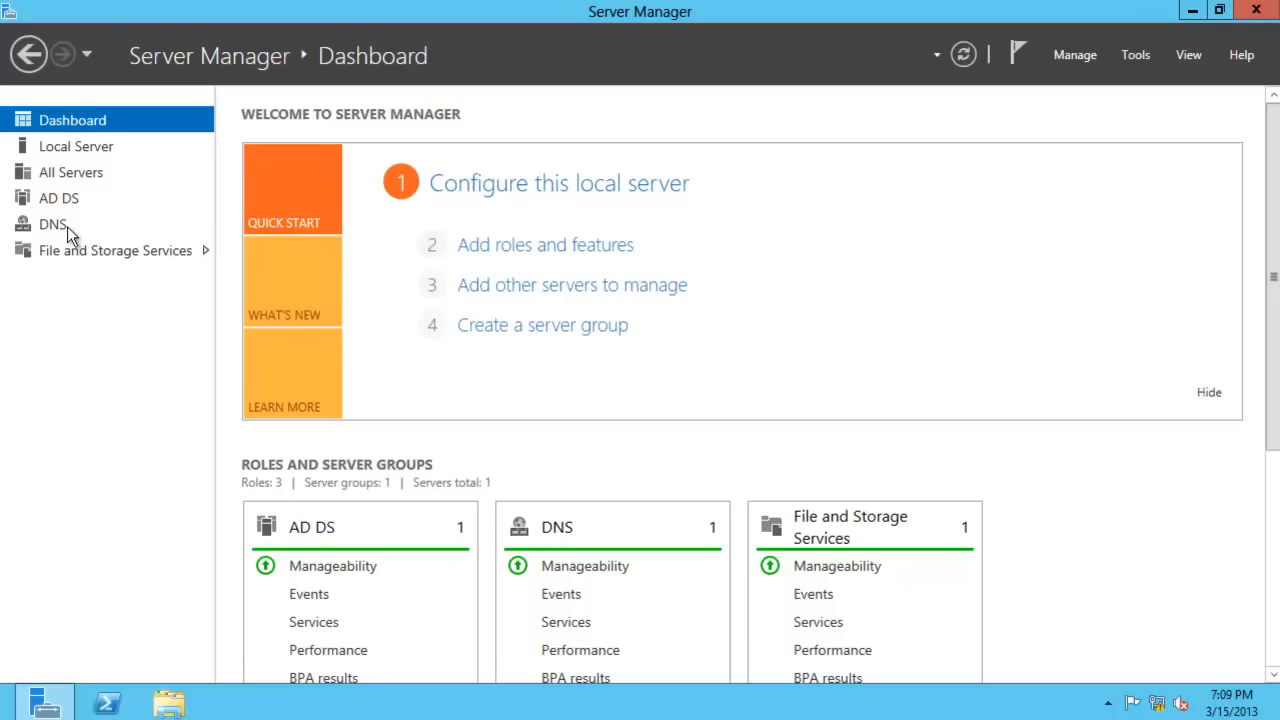
pyautogui.moveTo(364, 212)
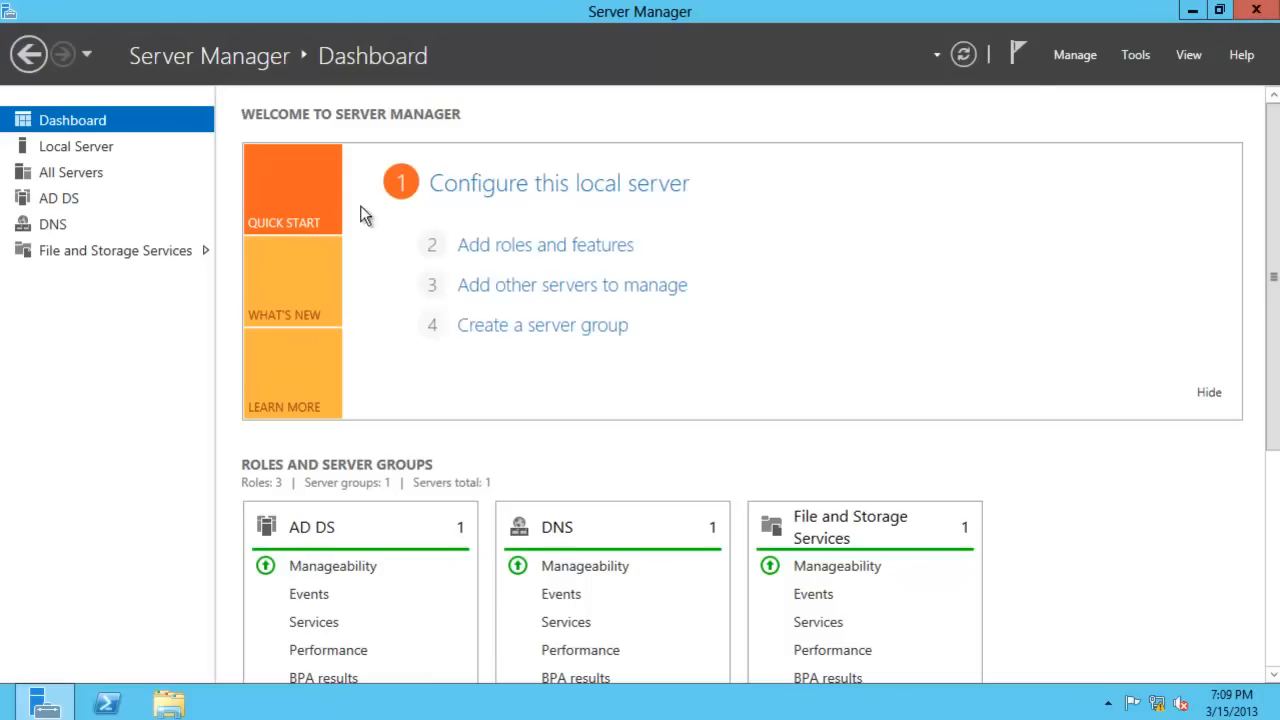
# Launch Active Directory Users and Computers from Server Manager's Tools menu
pyautogui.click(1136, 56)
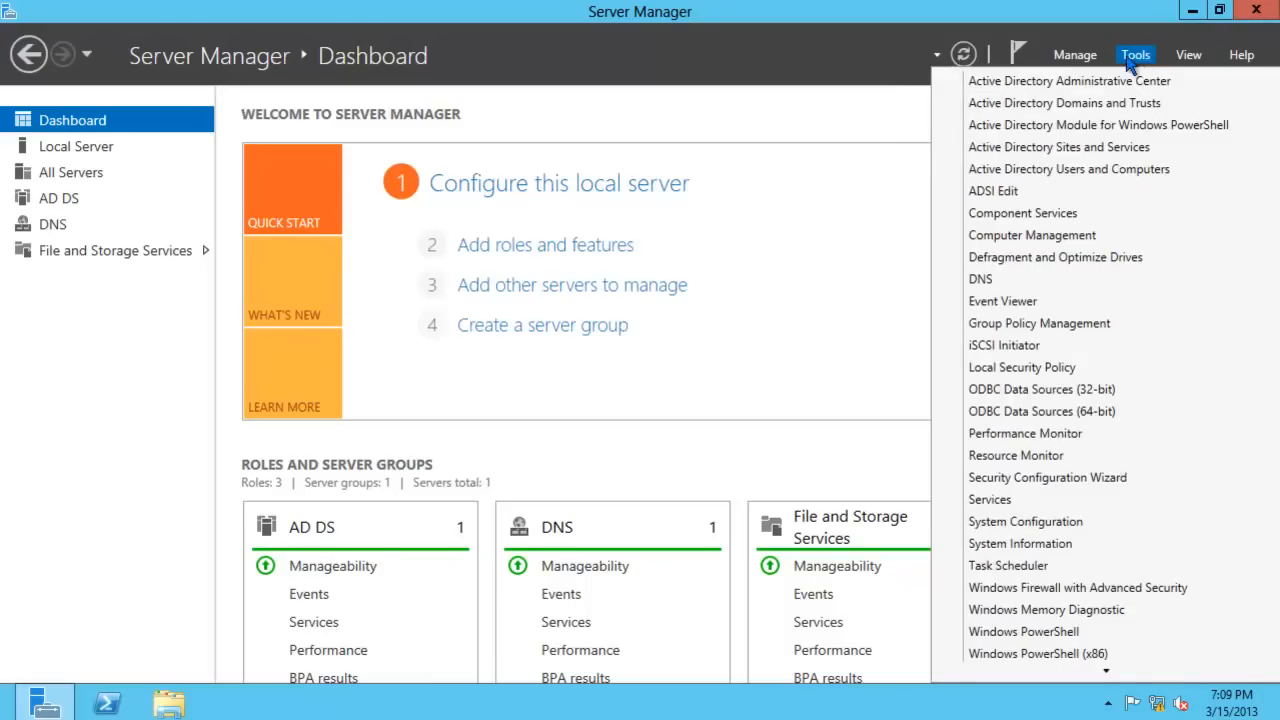
pyautogui.moveTo(1096, 124)
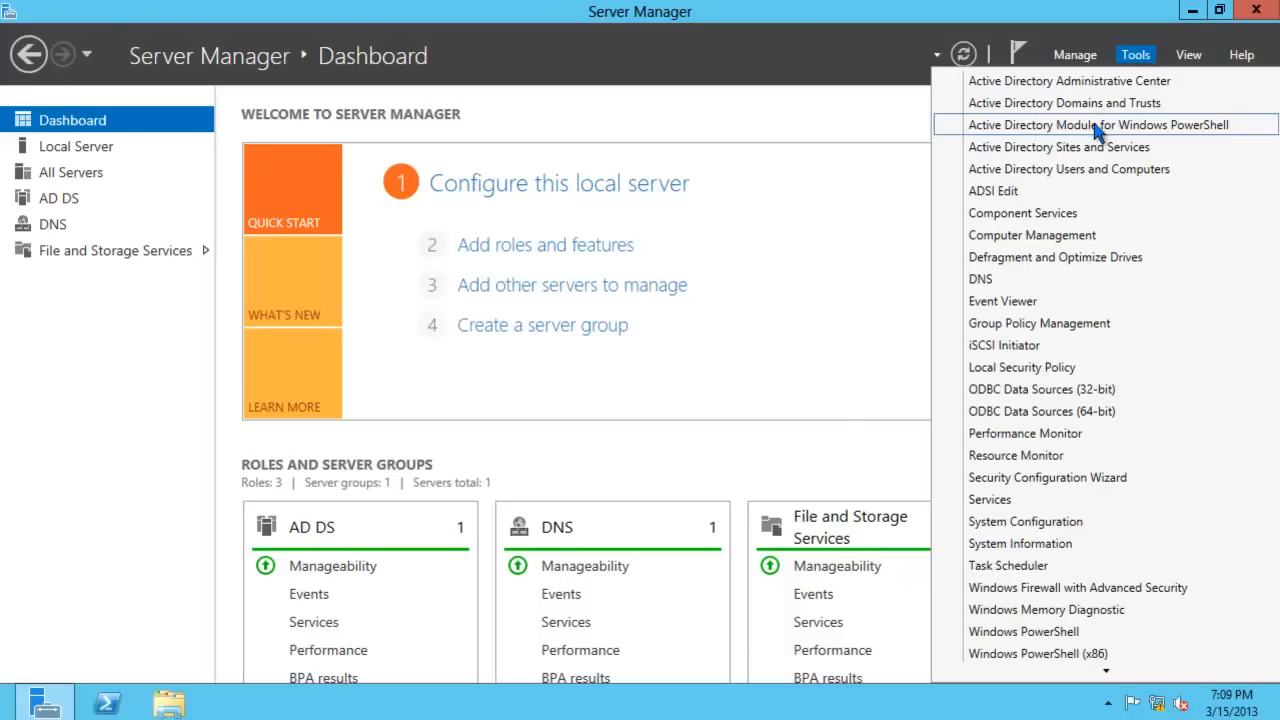
pyautogui.moveTo(1084, 168)
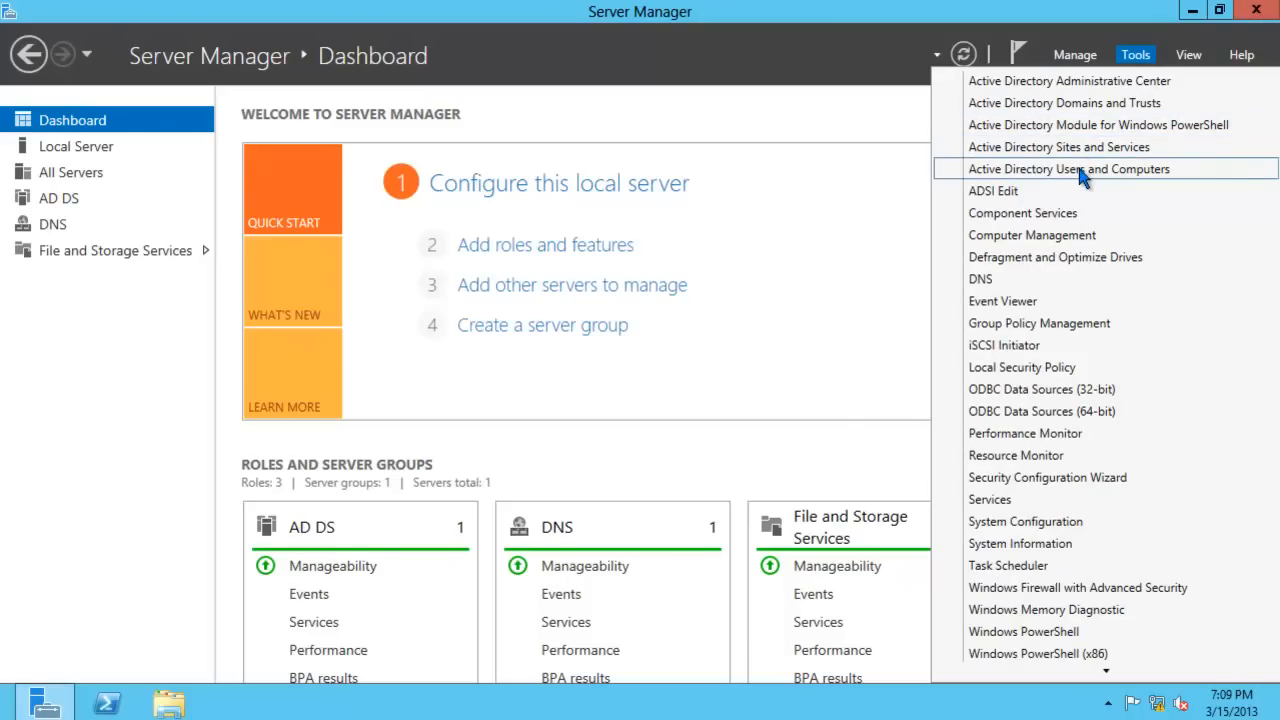
pyautogui.click(1068, 168)
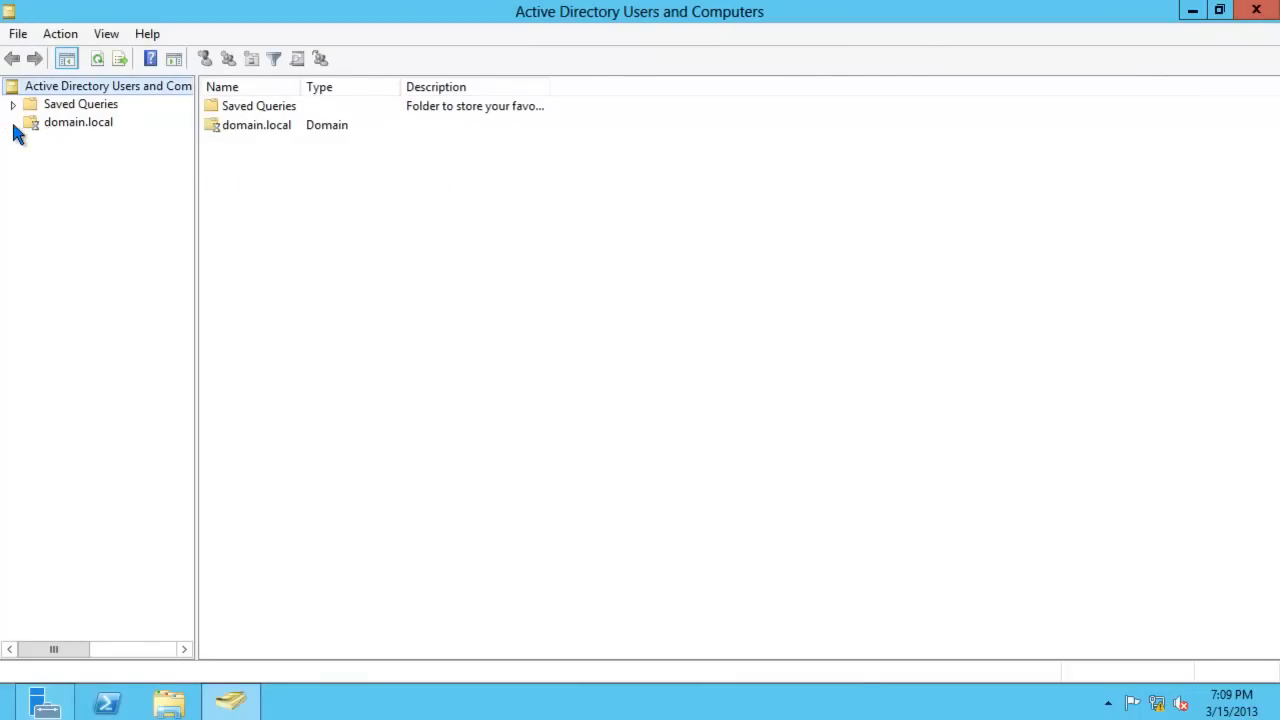
# Show the server as a global catalog under domain.local Domain Controllers, then minimize the console
pyautogui.click(14, 122)
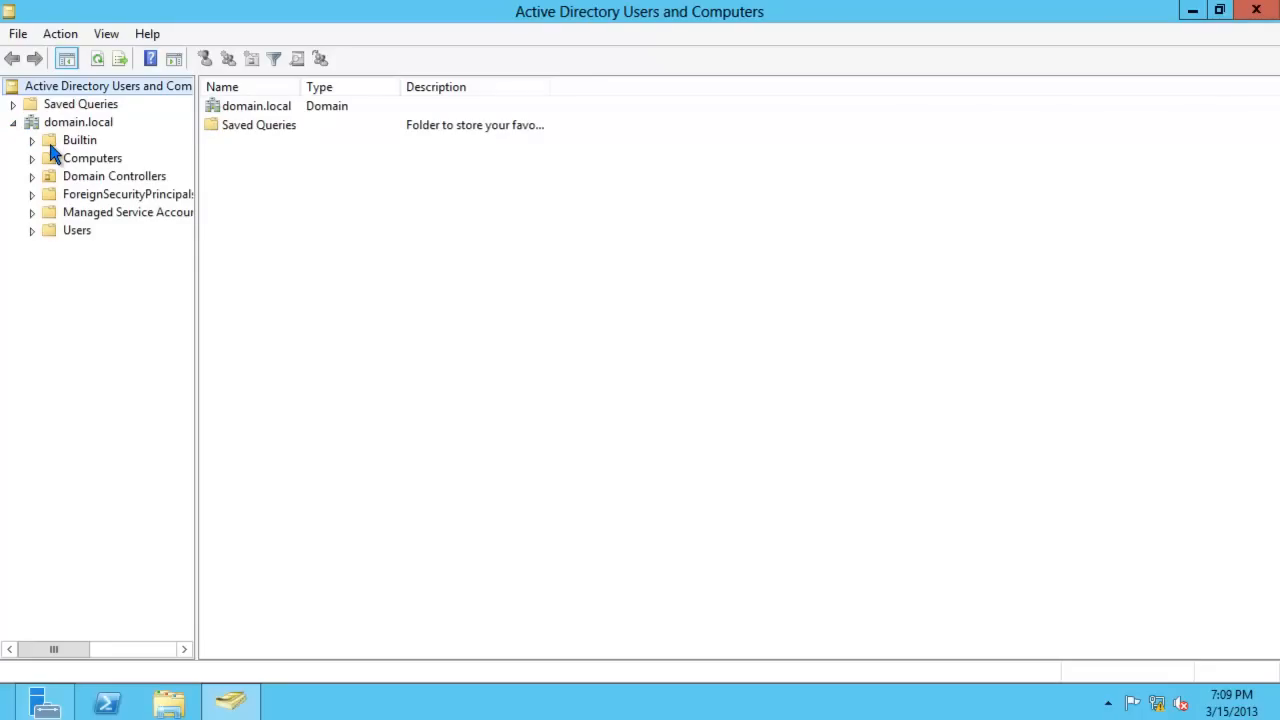
pyautogui.moveTo(64, 250)
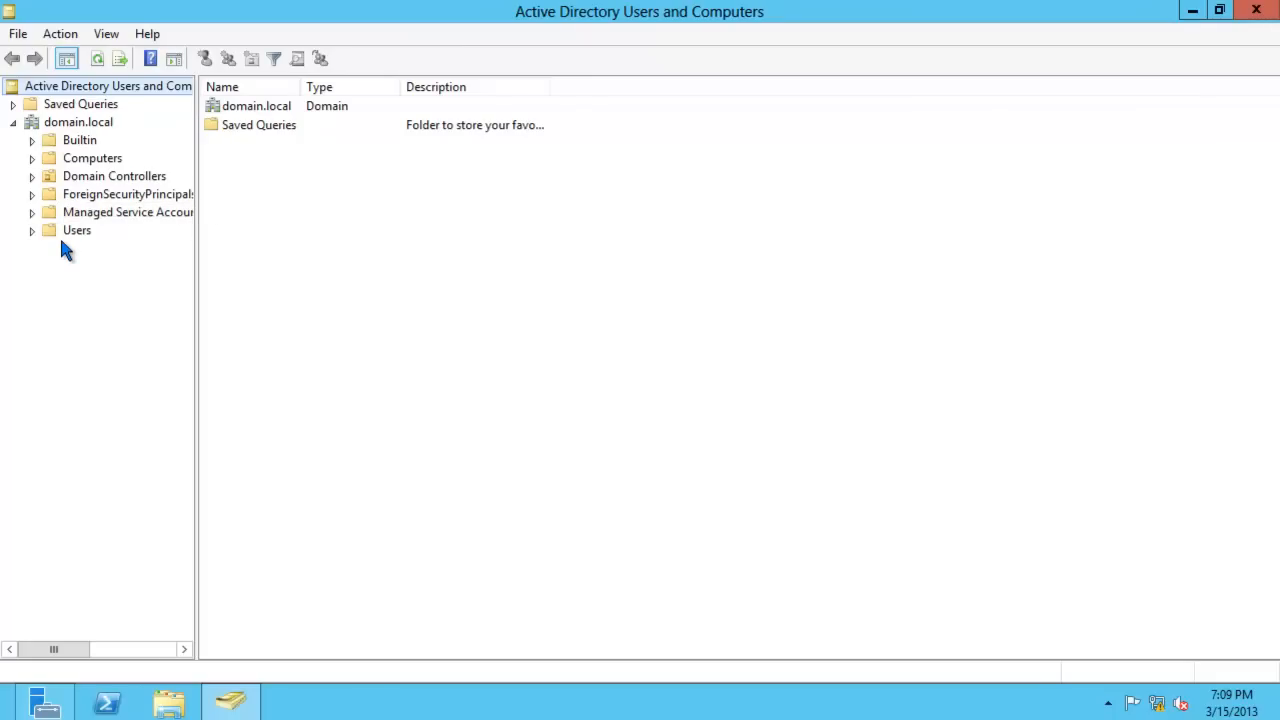
pyautogui.moveTo(64, 188)
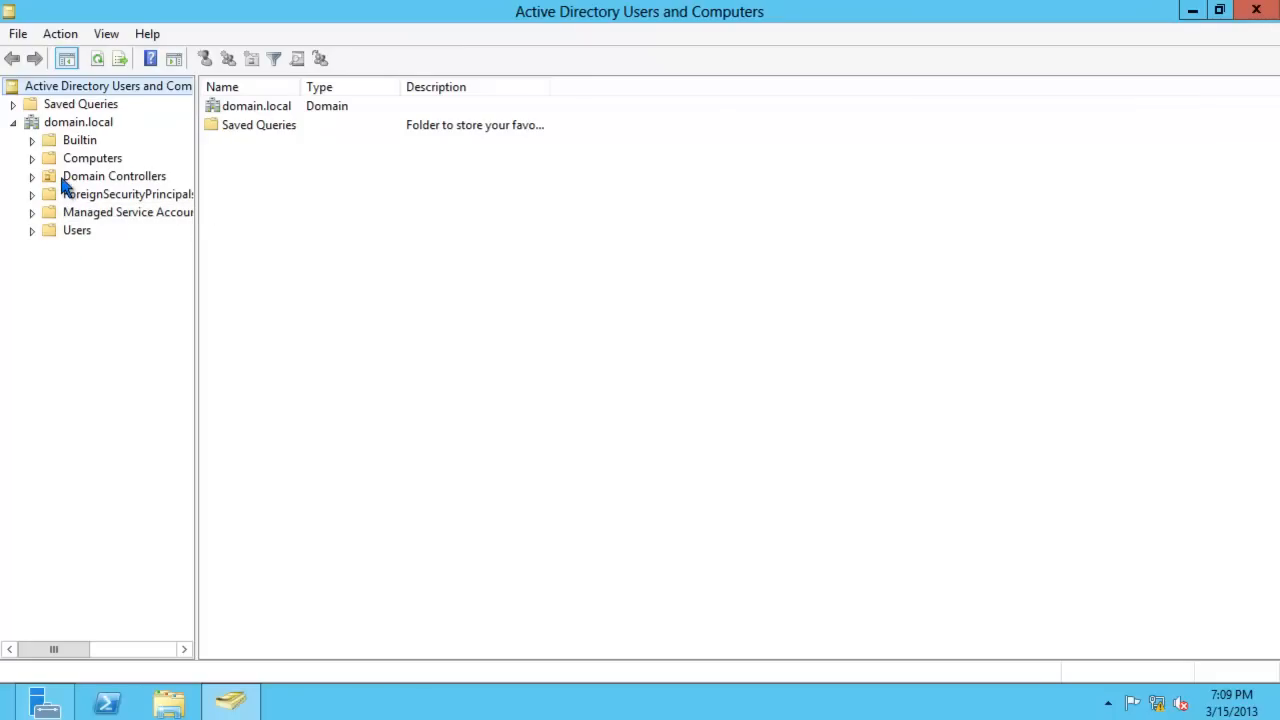
pyautogui.click(112, 176)
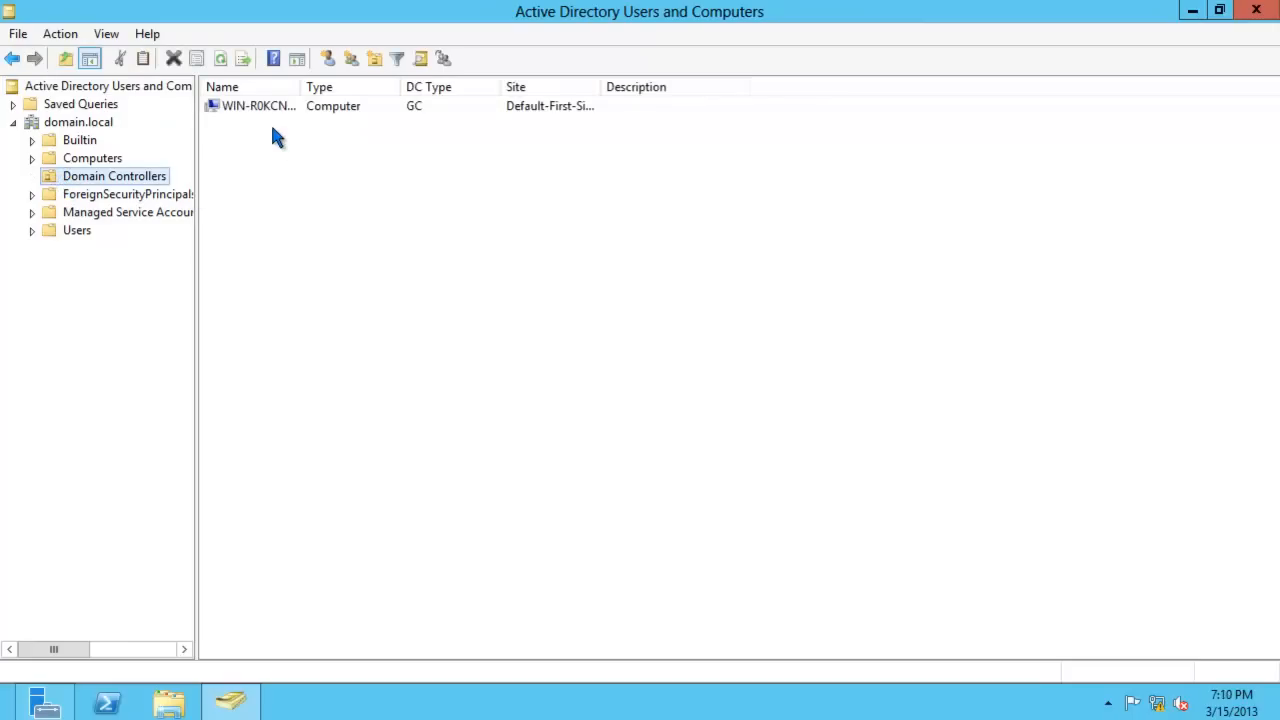
pyautogui.moveTo(260, 120)
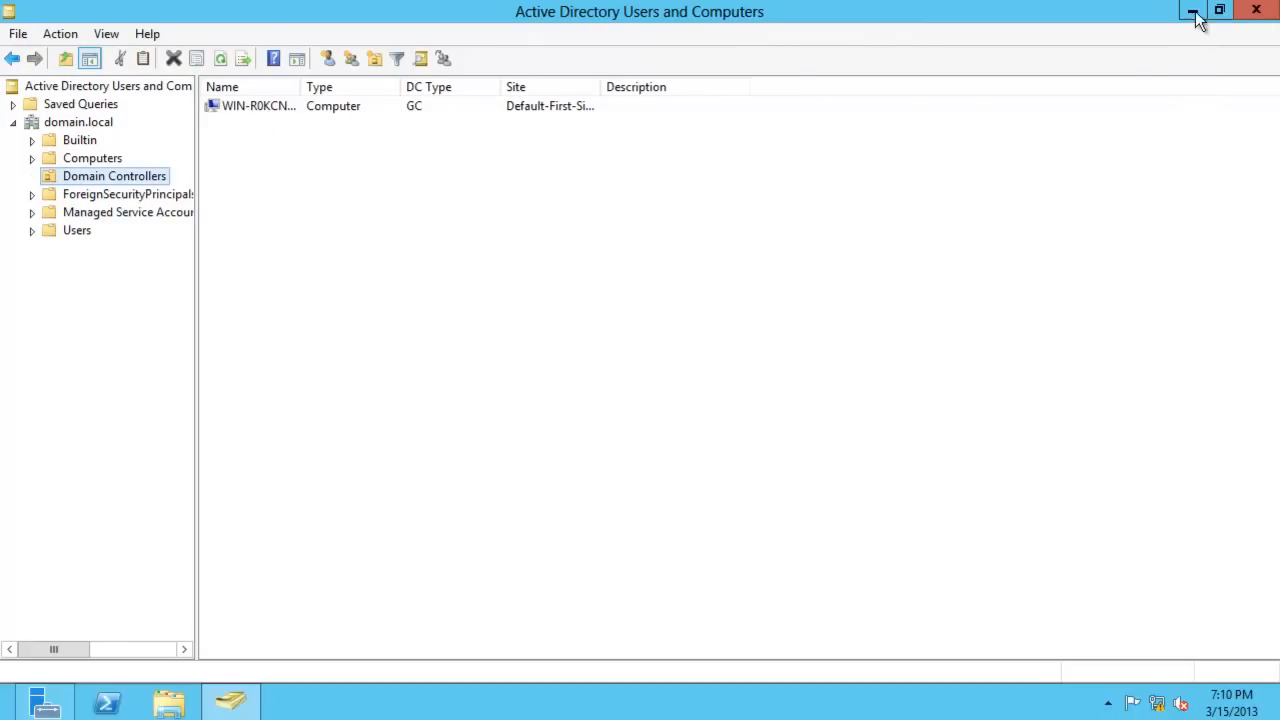
pyautogui.click(1136, 54)
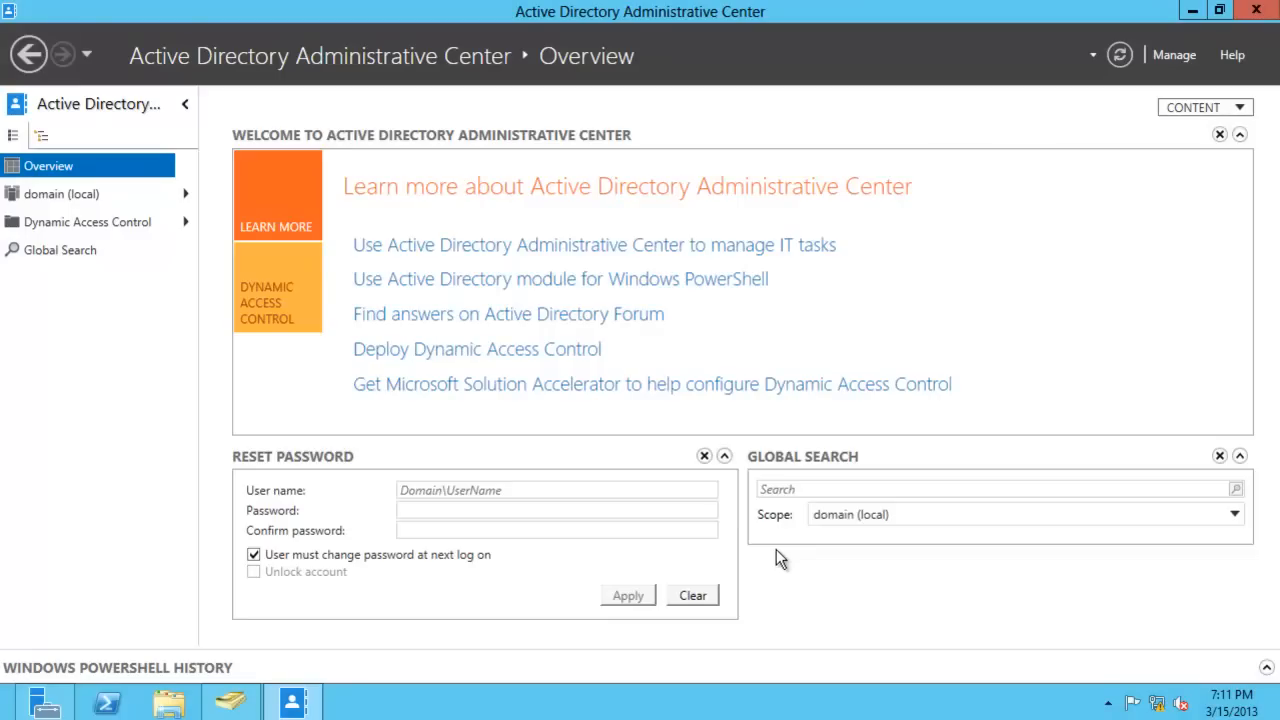
pyautogui.moveTo(60, 194)
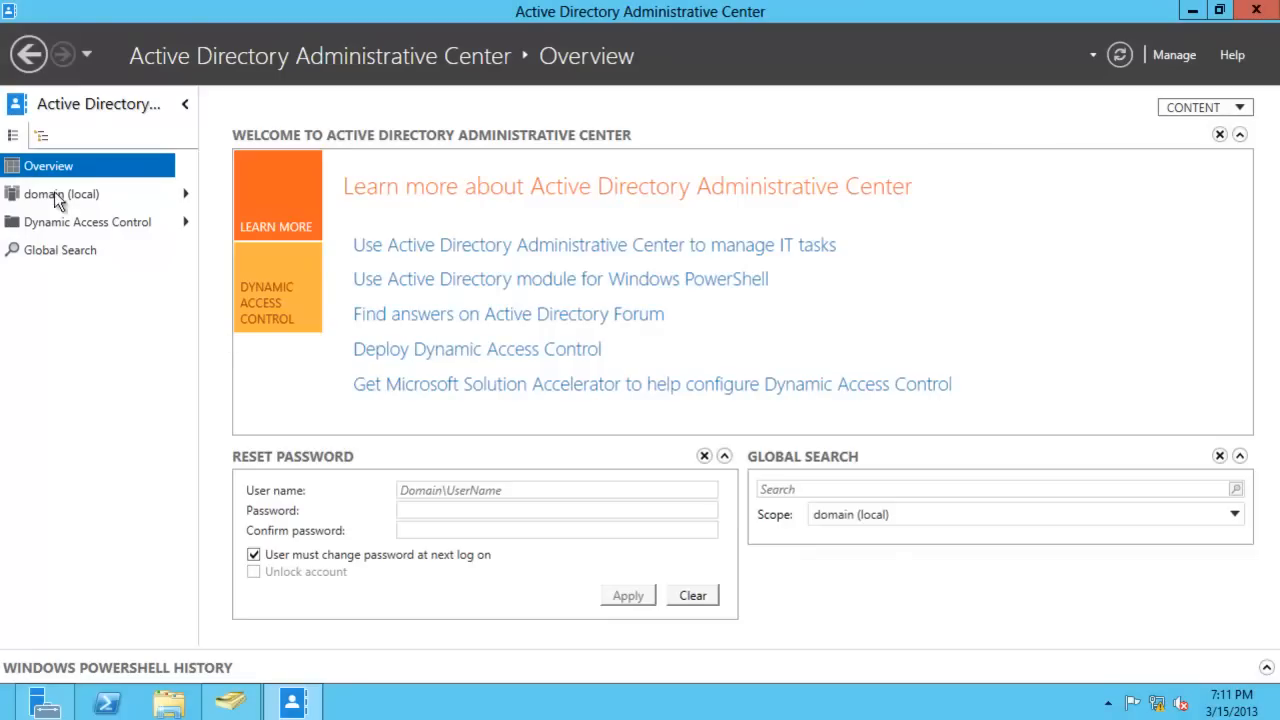
# View the ADAC domain overview, then launch DNS Manager from Server Manager's Tools menu
pyautogui.click(60, 194)
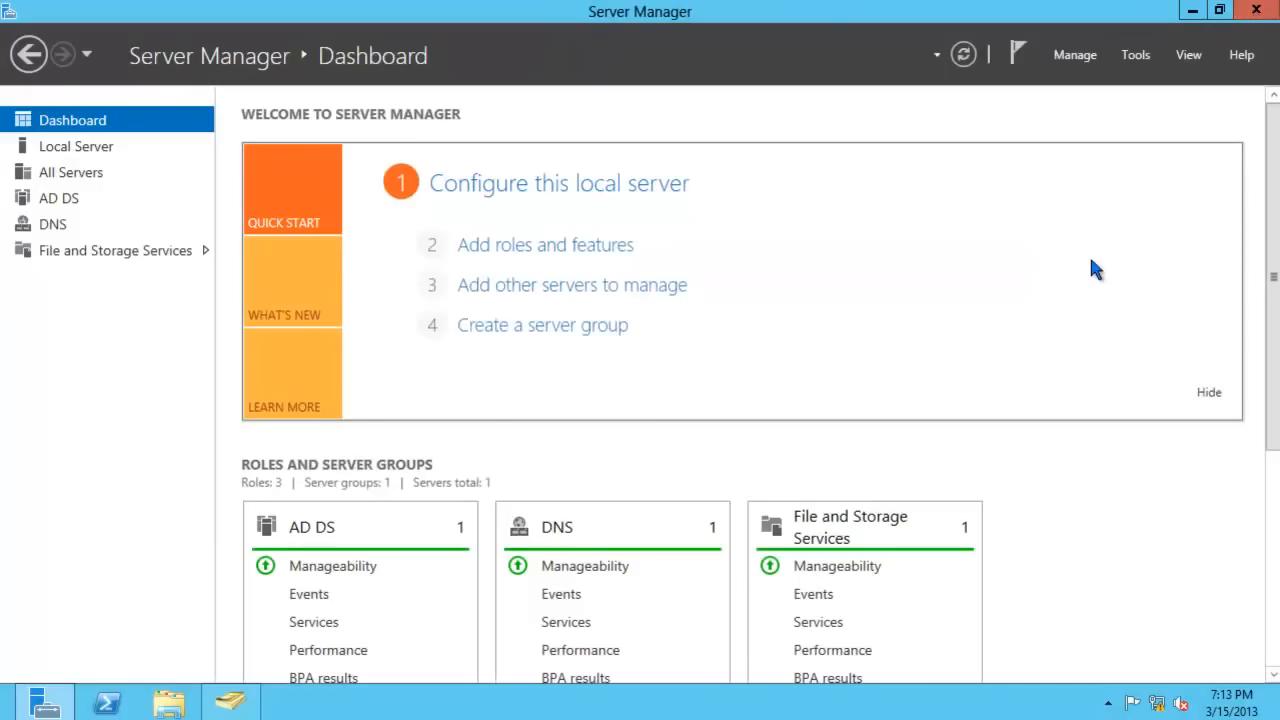
pyautogui.moveTo(1136, 56)
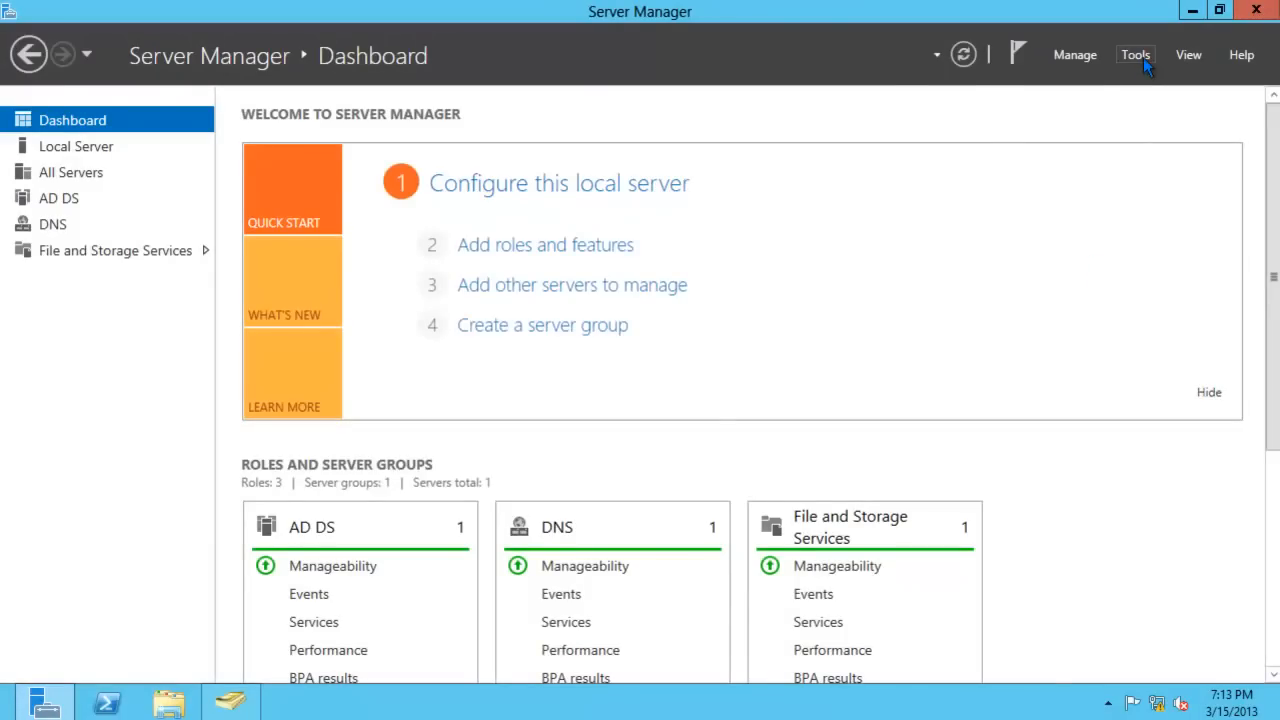
pyautogui.click(1136, 54)
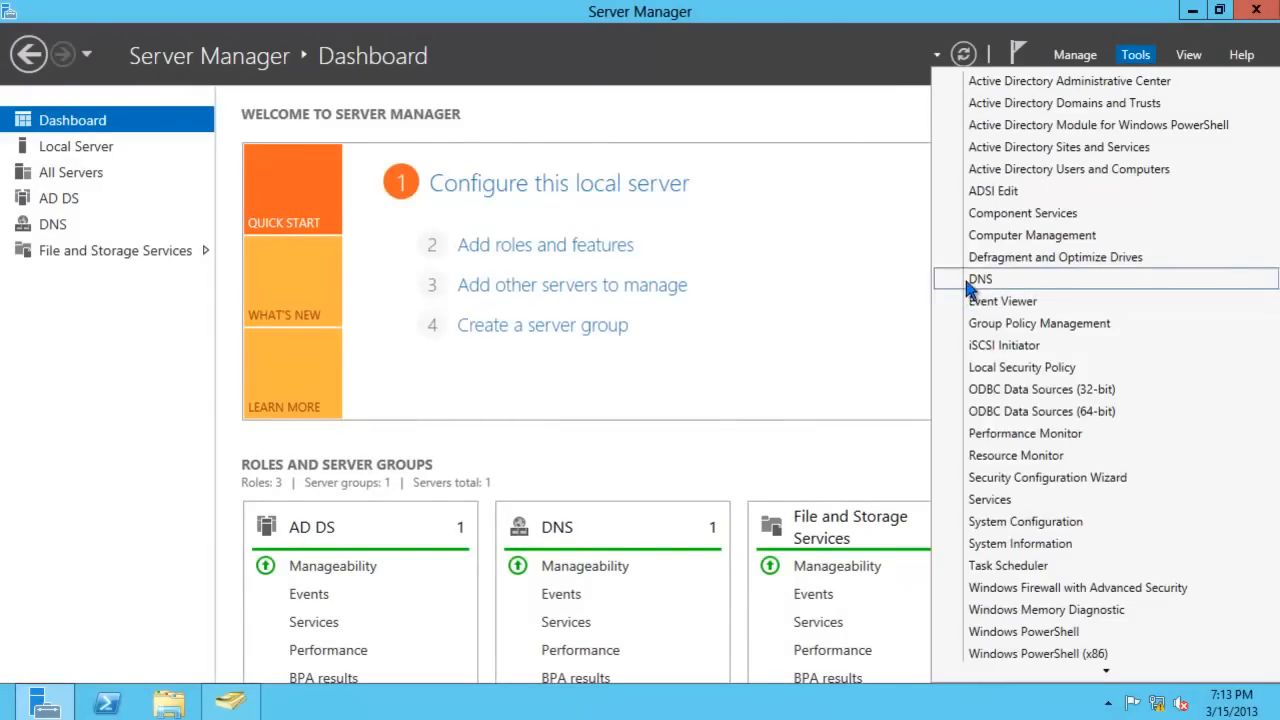
pyautogui.click(980, 280)
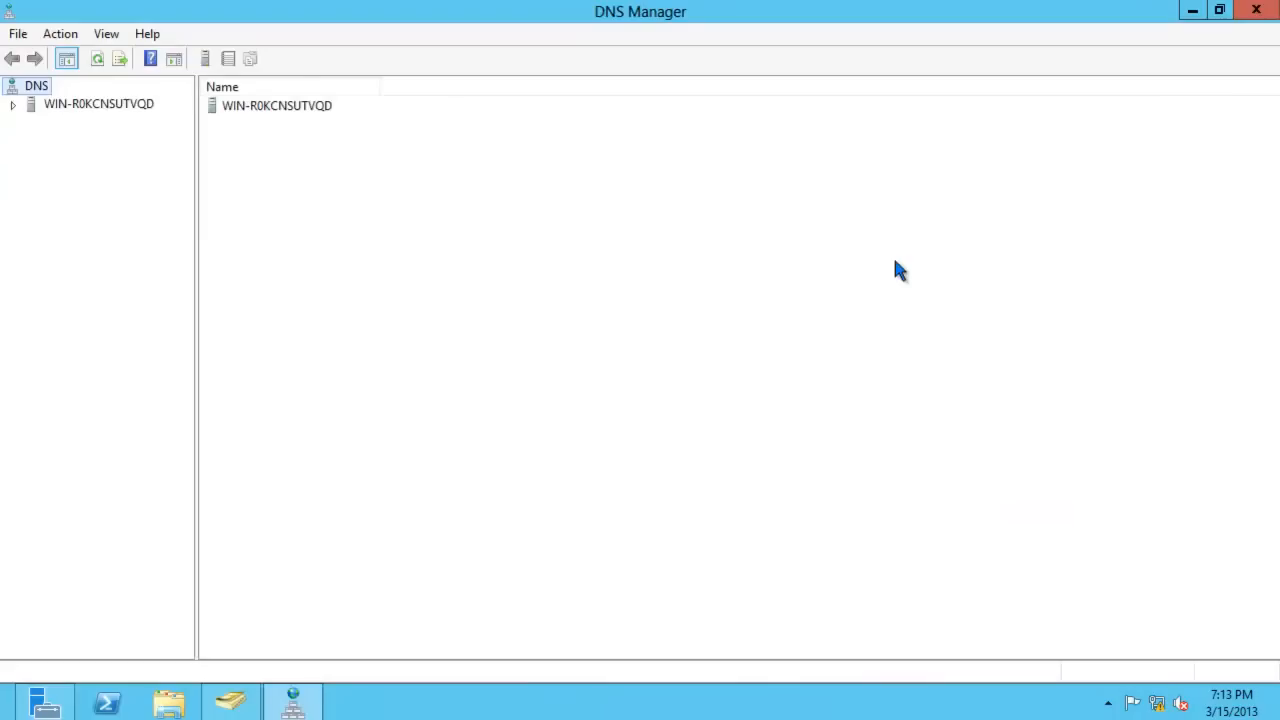
# Expand the server's Forward Lookup Zones to show domain.local and _msdcs.domain.local running
pyautogui.click(98, 104)
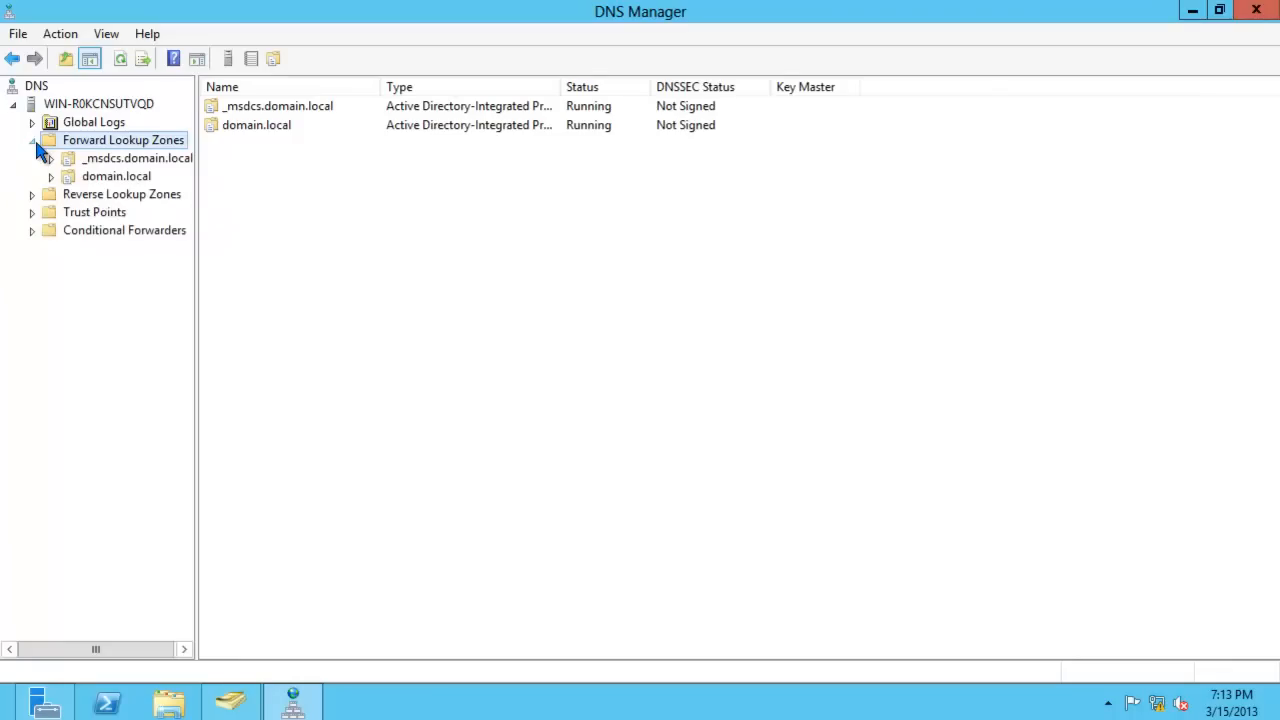
pyautogui.moveTo(64, 164)
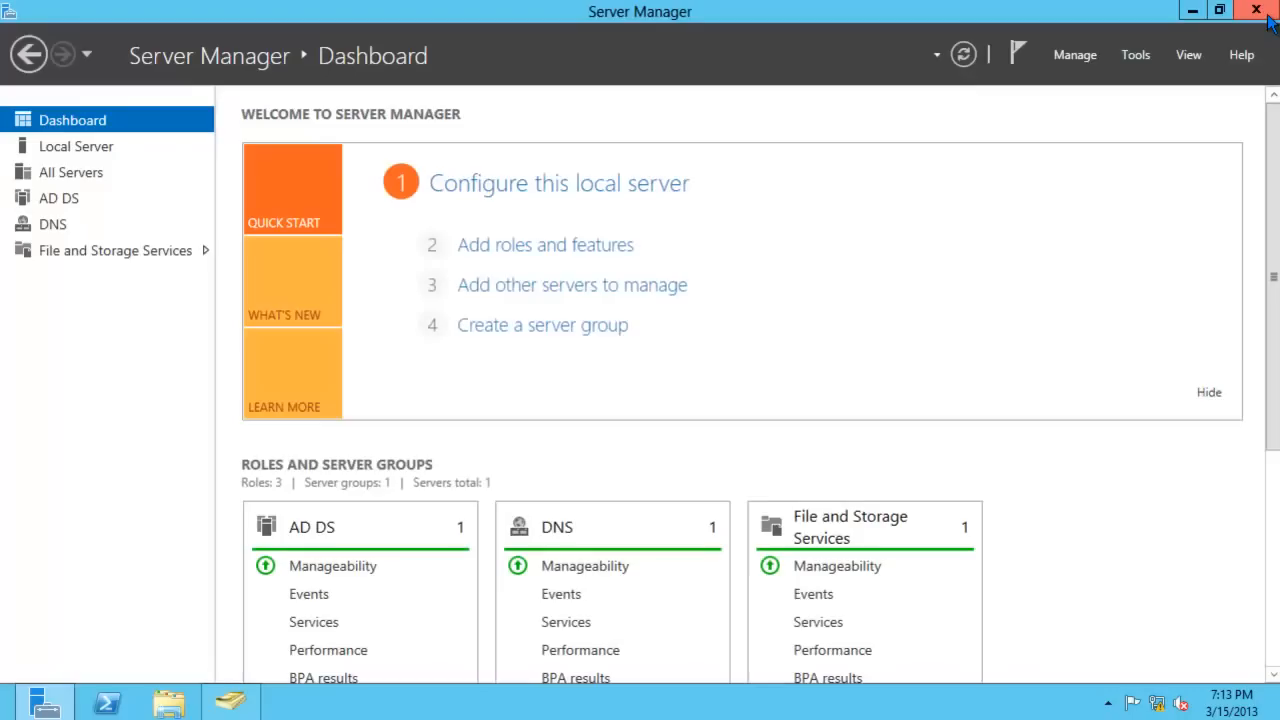
pyautogui.moveTo(758, 326)
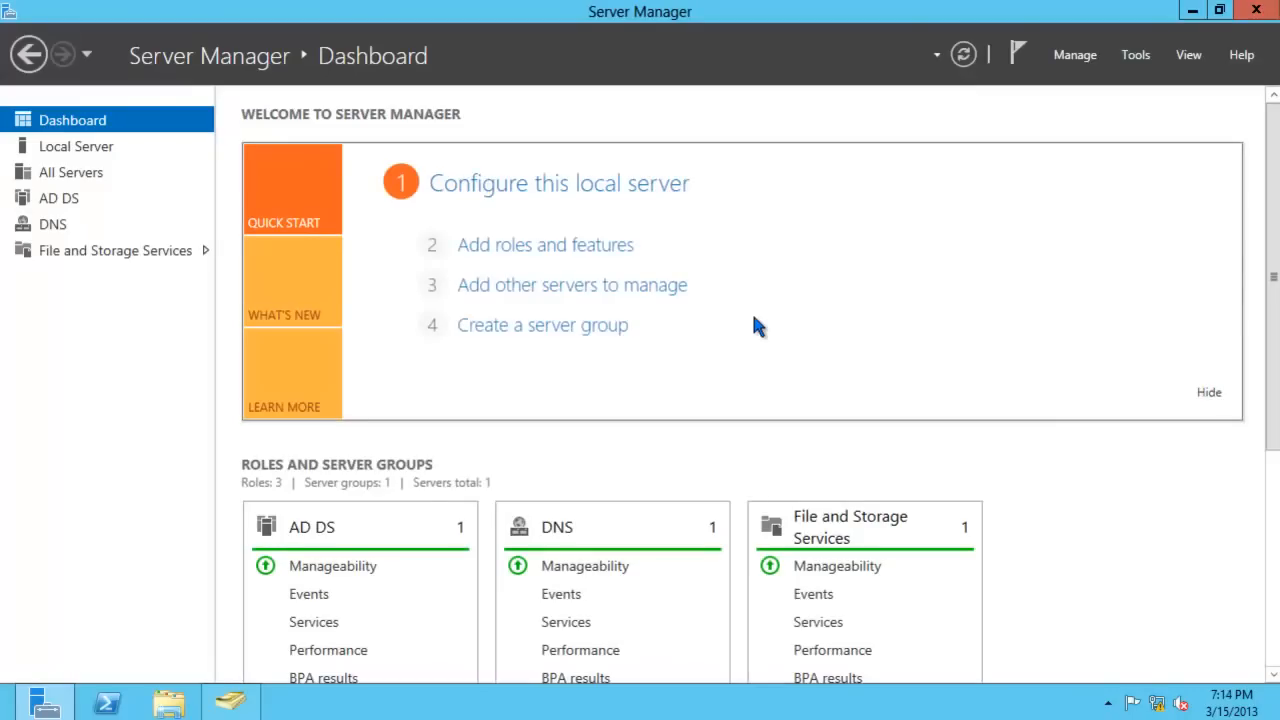